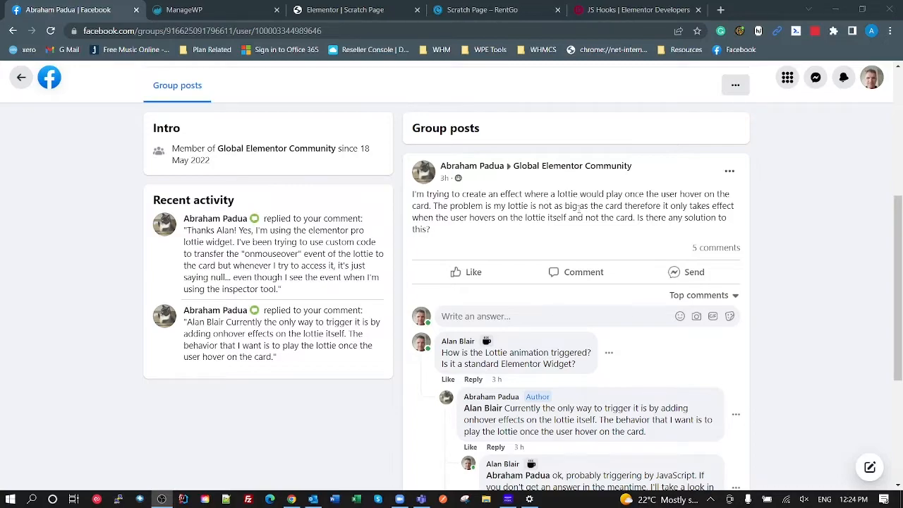
pyautogui.moveTo(619, 230)
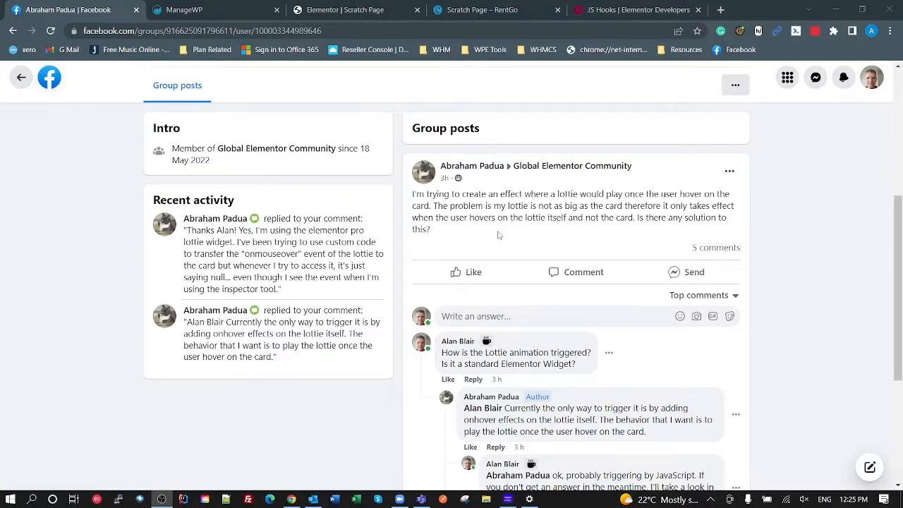
# Select the Lottie widget, expand its playback settings and keep the trigger set to None.
pyautogui.click(353, 9)
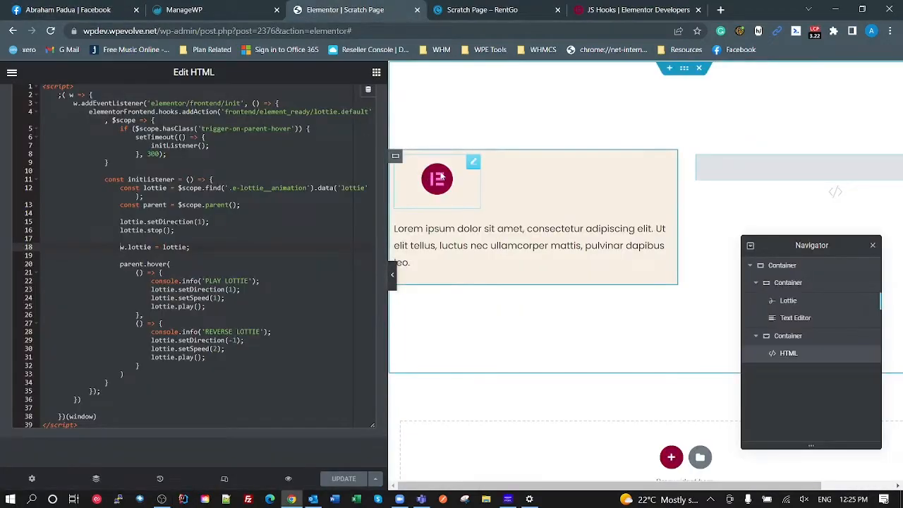
pyautogui.click(789, 300)
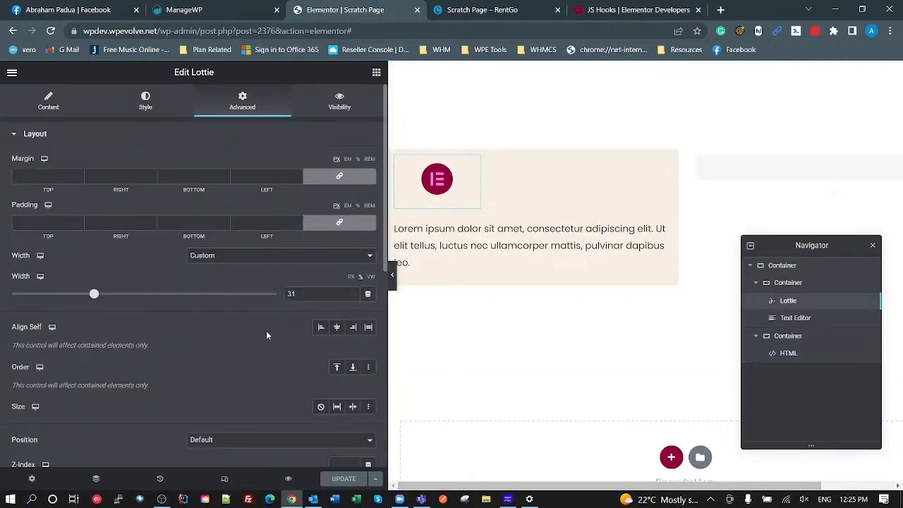
pyautogui.click(48, 101)
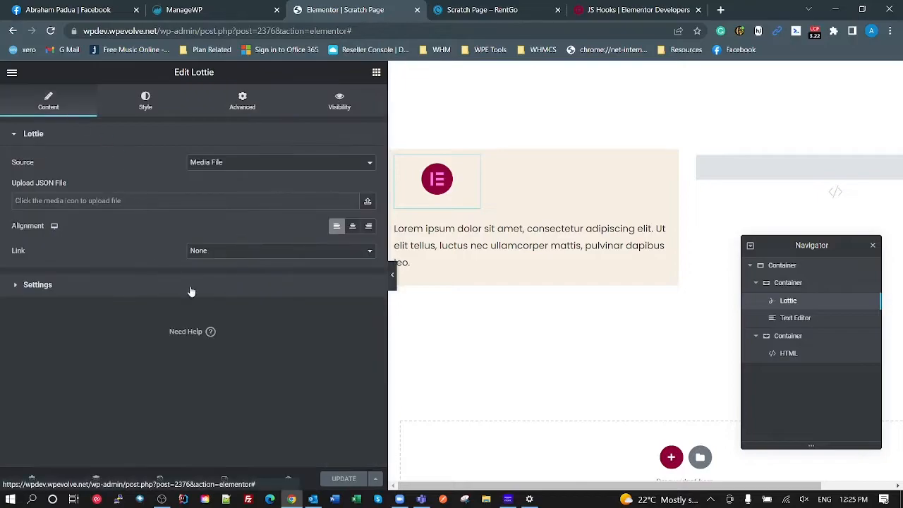
pyautogui.moveTo(114, 301)
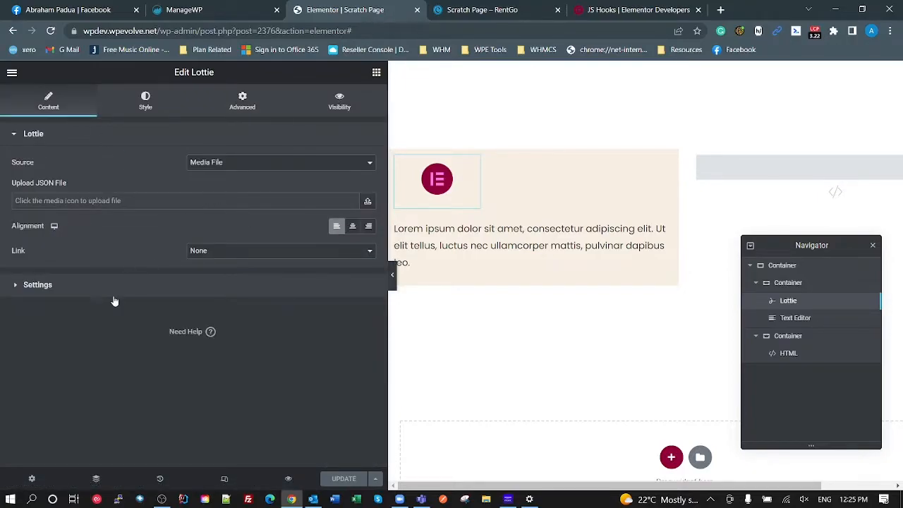
pyautogui.click(38, 284)
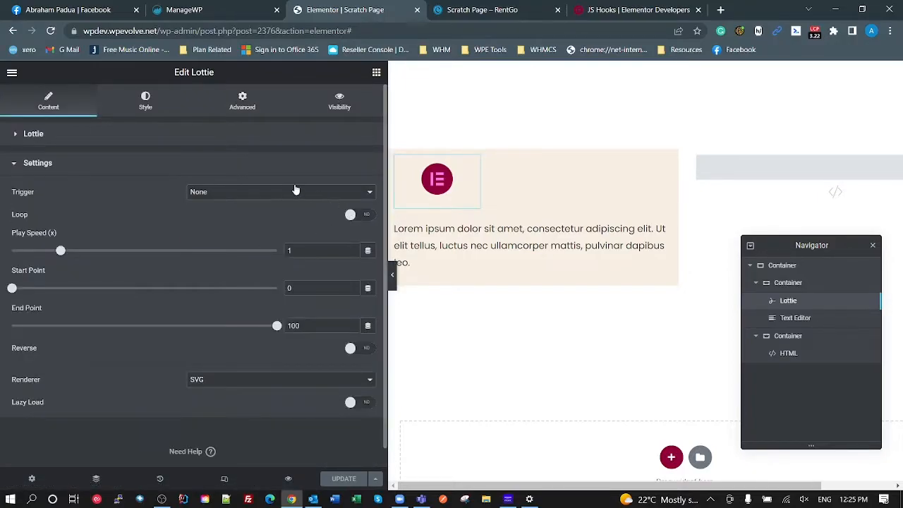
pyautogui.click(279, 191)
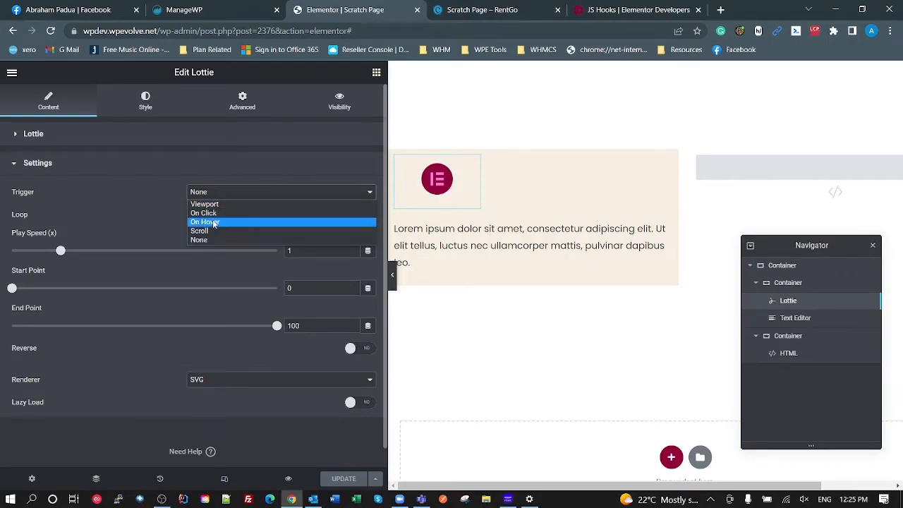
pyautogui.moveTo(205, 204)
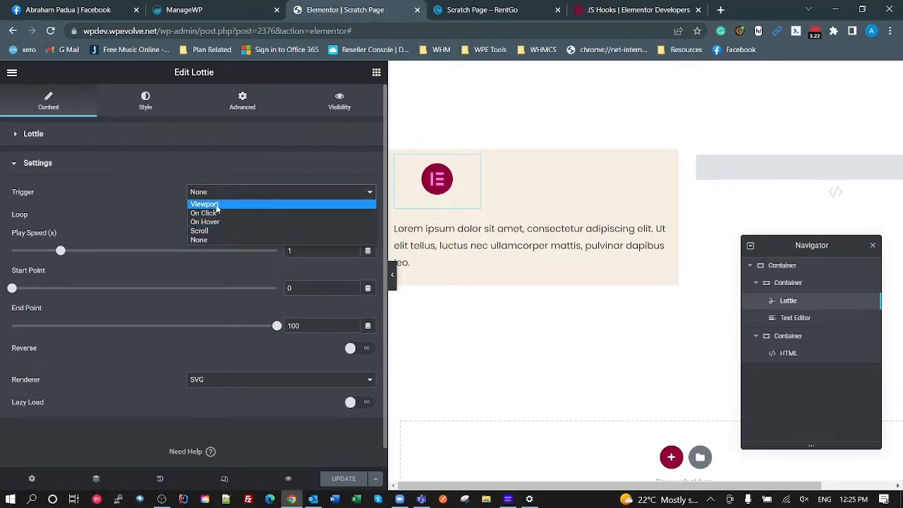
pyautogui.moveTo(205, 240)
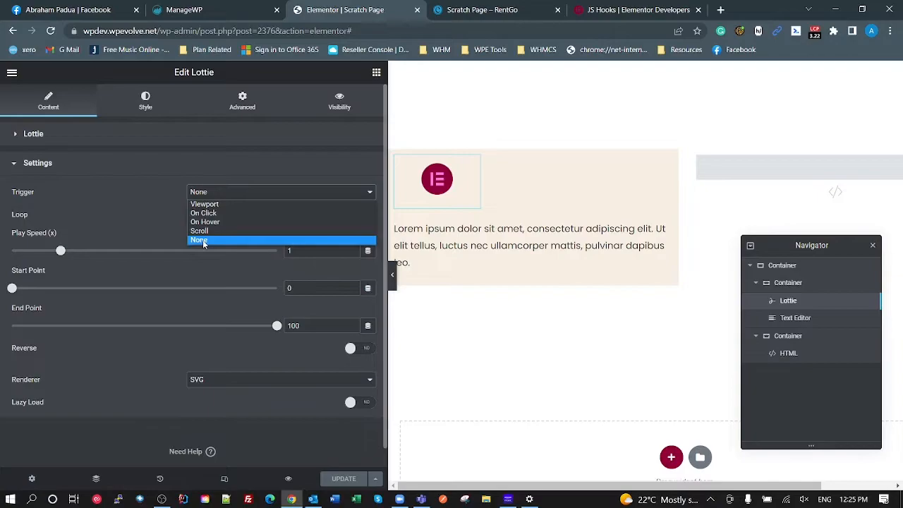
pyautogui.click(200, 240)
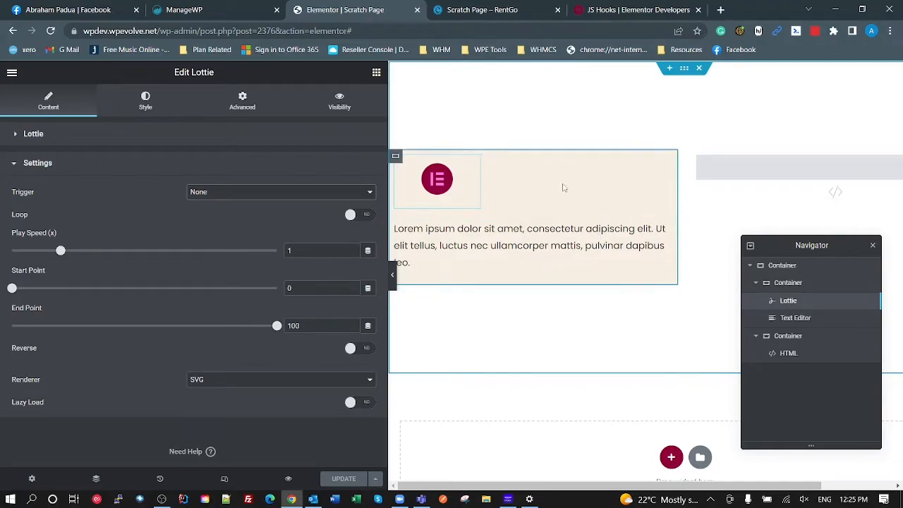
pyautogui.moveTo(487, 216)
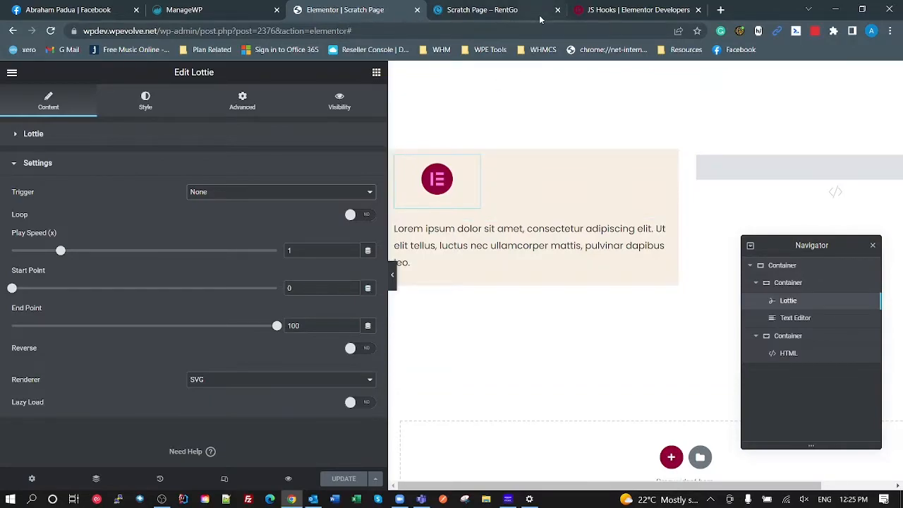
# Switch to the published Scratch Page – RentGo to test the Lottie hover animation.
pyautogui.click(483, 10)
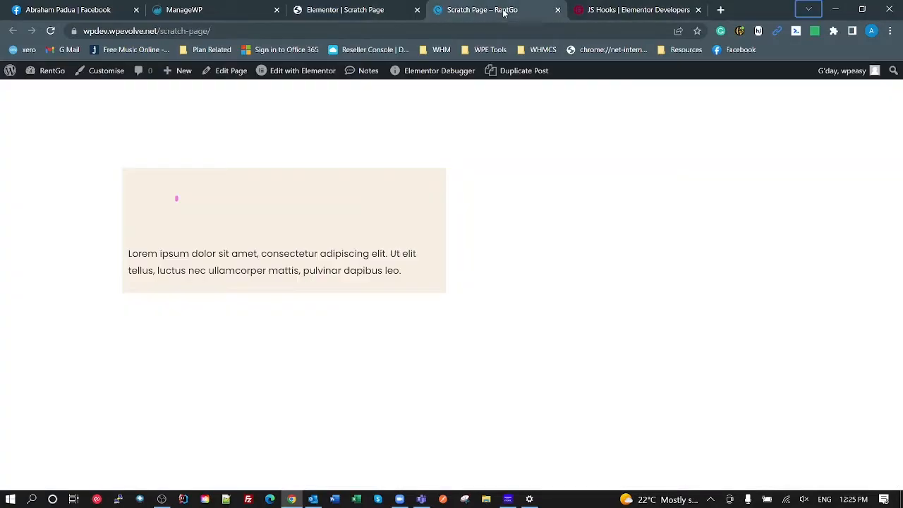
pyautogui.moveTo(445, 116)
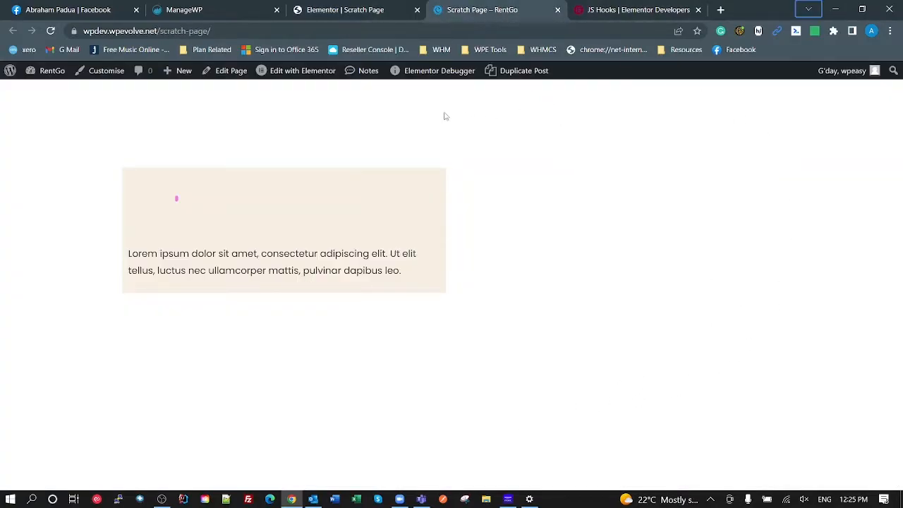
pyautogui.moveTo(433, 345)
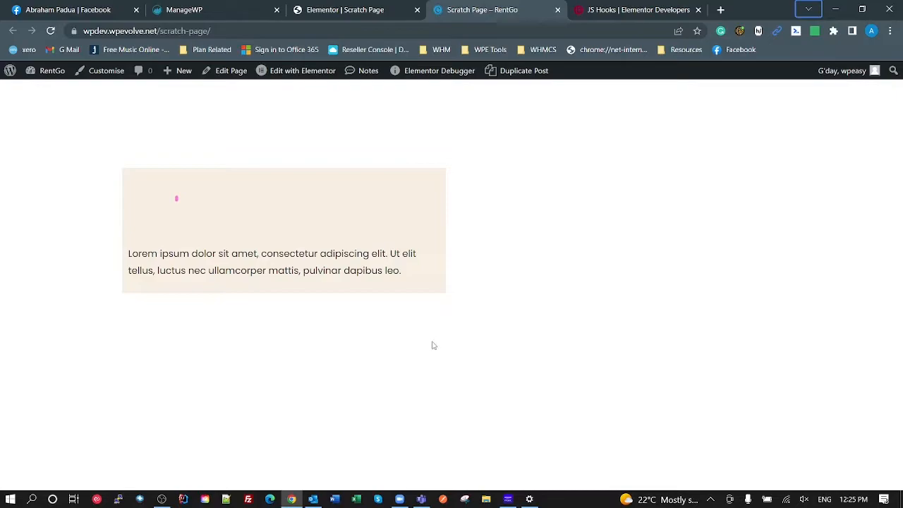
pyautogui.moveTo(129, 342)
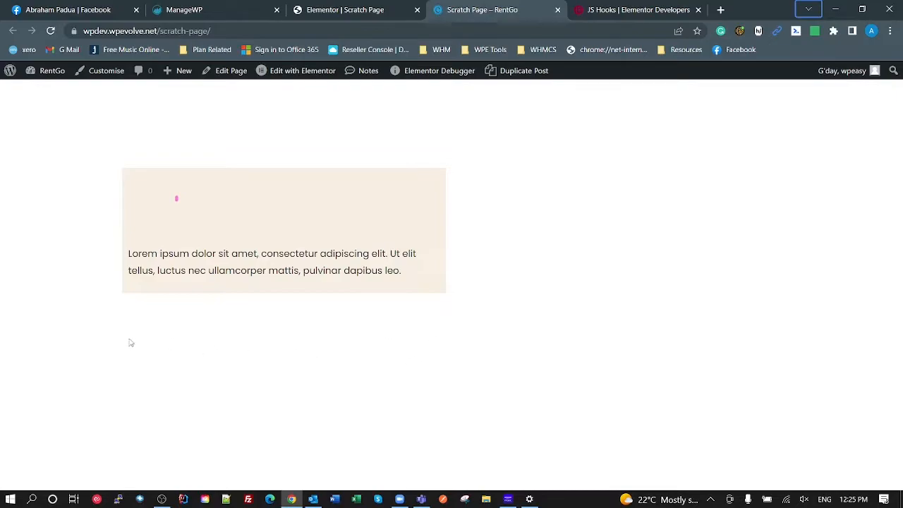
pyautogui.moveTo(182, 137)
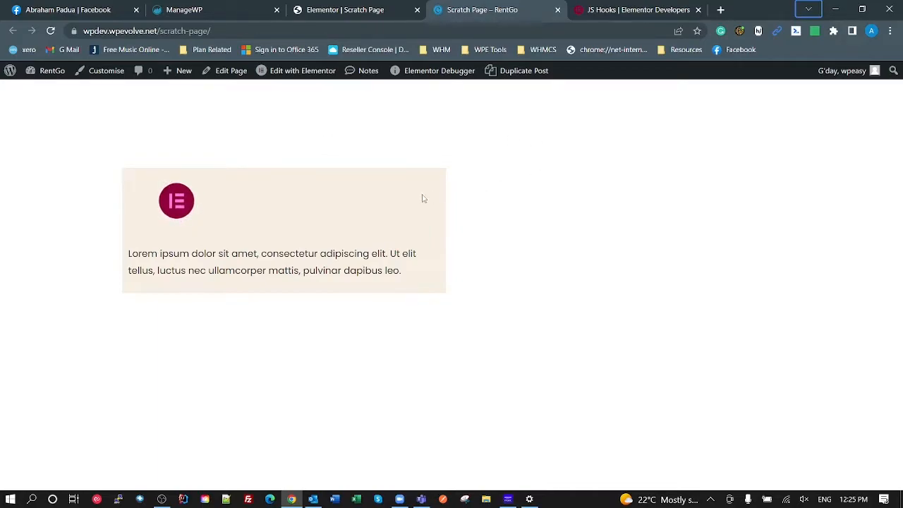
pyautogui.moveTo(265, 288)
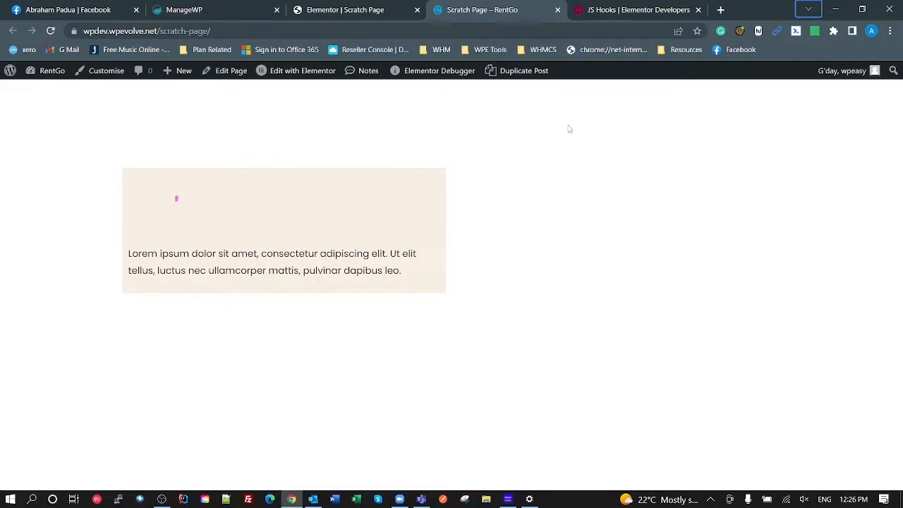
pyautogui.moveTo(565, 60)
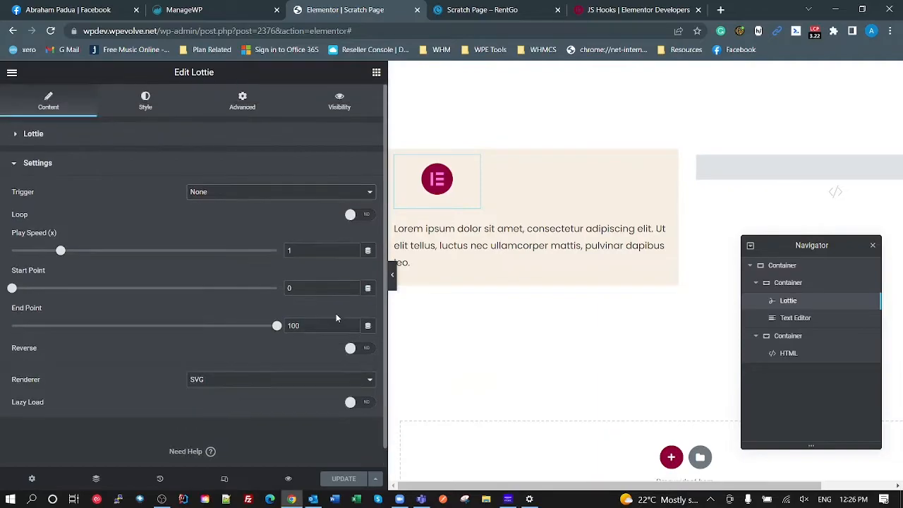
pyautogui.moveTo(267, 383)
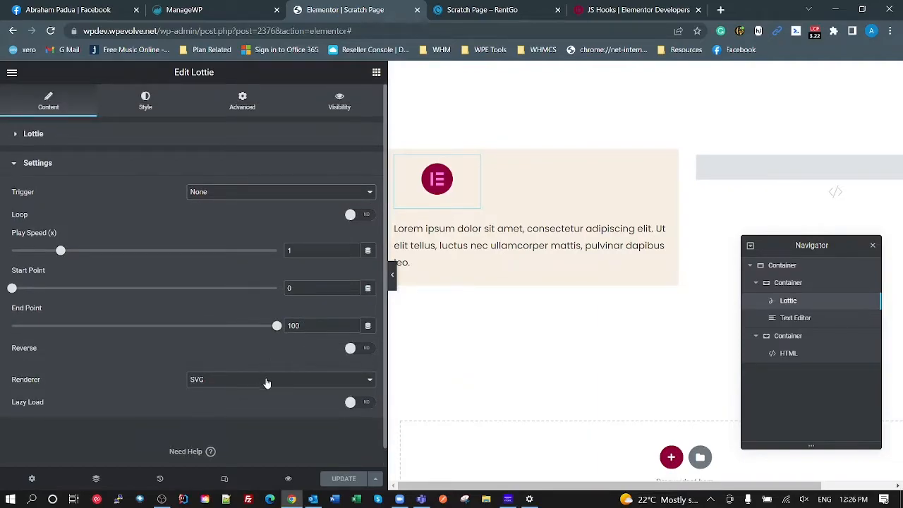
pyautogui.moveTo(272, 382)
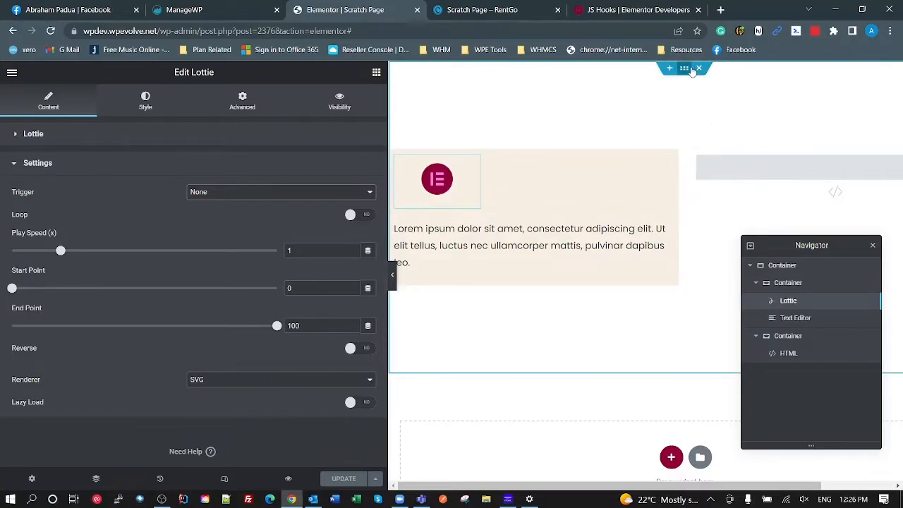
# Select the Lottie card's inner container and give it a light orange background colour.
pyautogui.click(781, 265)
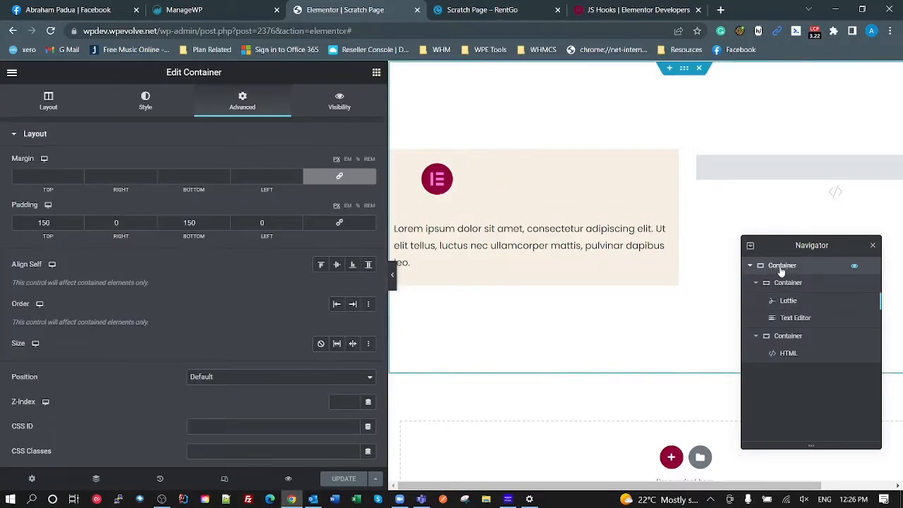
pyautogui.moveTo(661, 128)
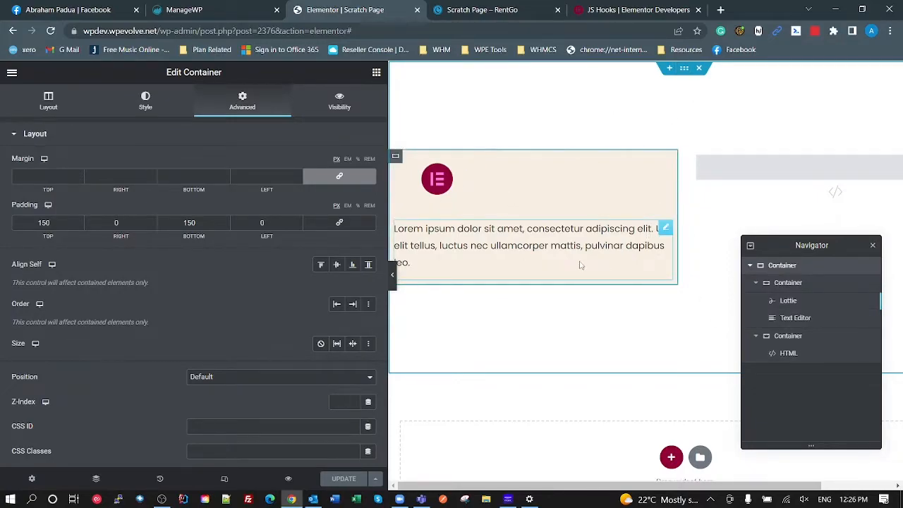
pyautogui.click(145, 102)
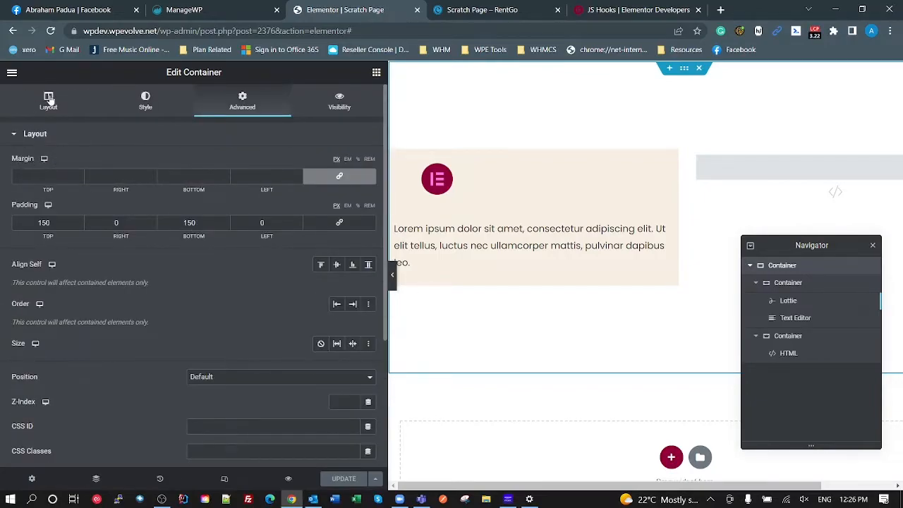
pyautogui.click(48, 101)
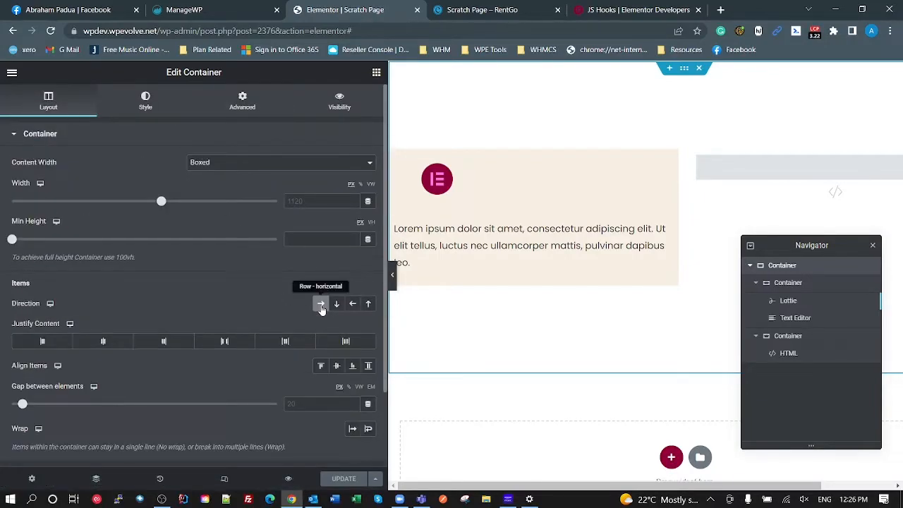
pyautogui.moveTo(763, 272)
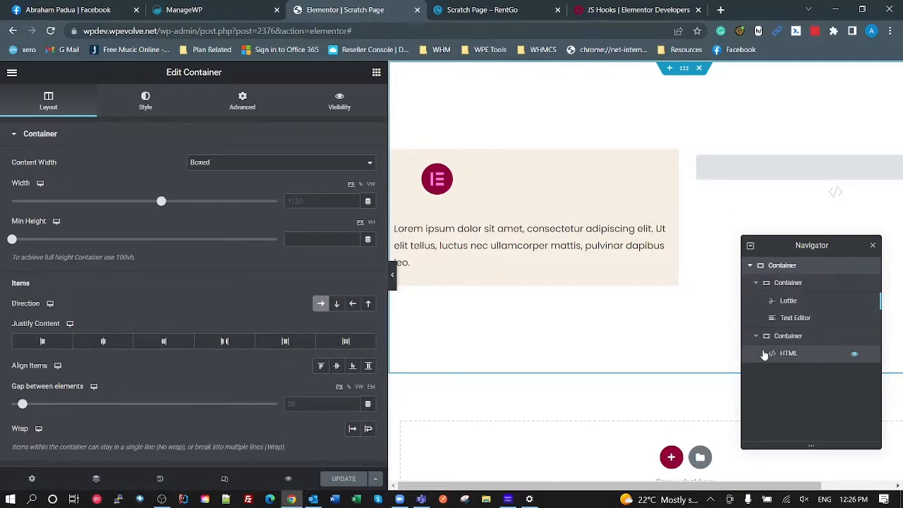
pyautogui.click(145, 101)
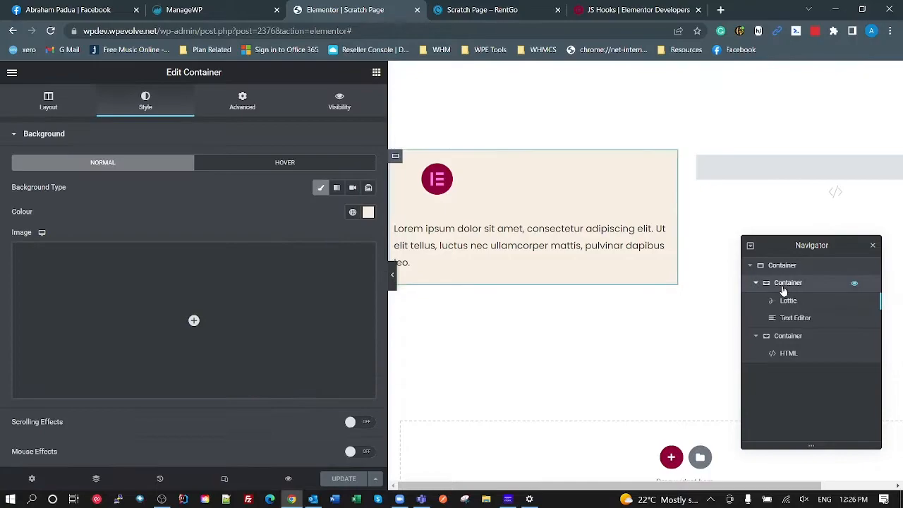
pyautogui.moveTo(245, 146)
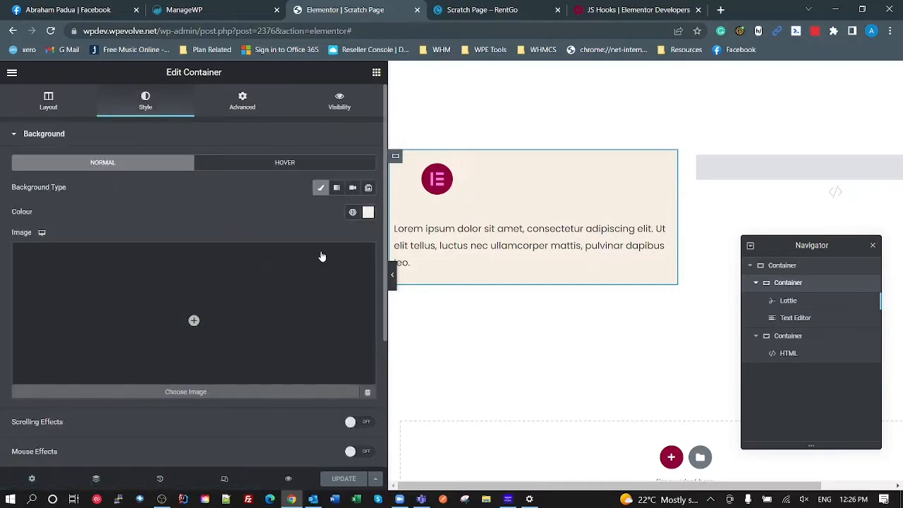
pyautogui.click(368, 212)
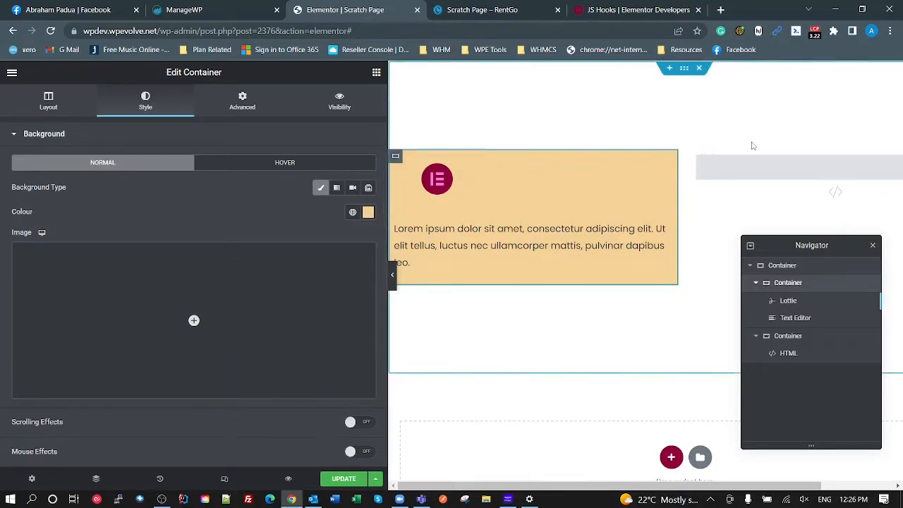
pyautogui.moveTo(788, 301)
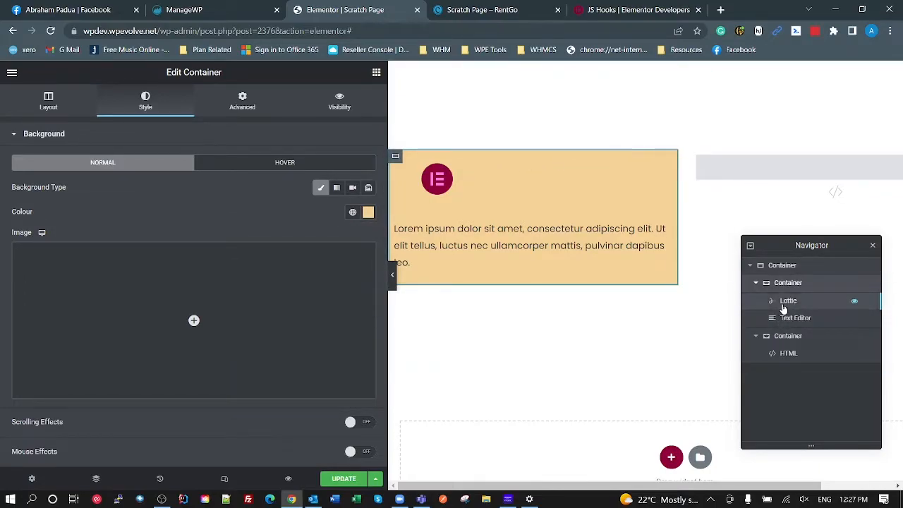
# Set the Lottie widget's custom width to 34, then select the Text Editor widget.
pyautogui.click(788, 300)
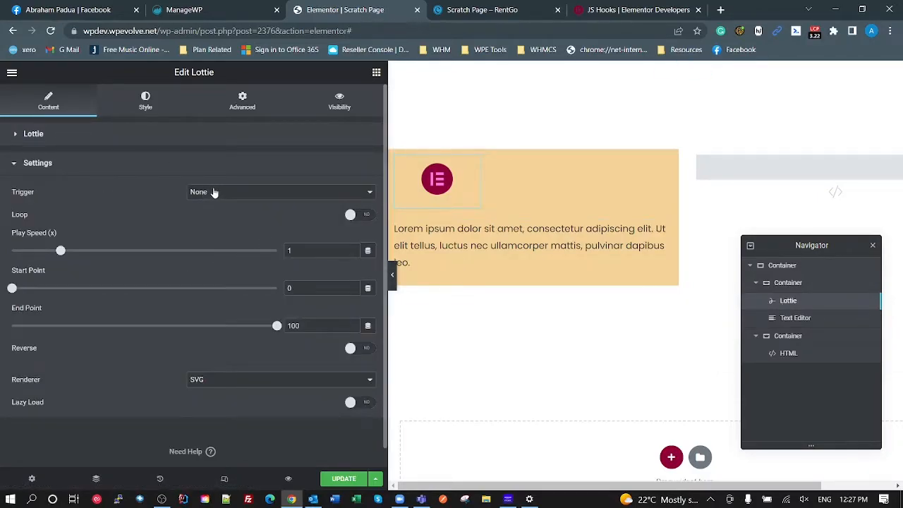
pyautogui.click(145, 101)
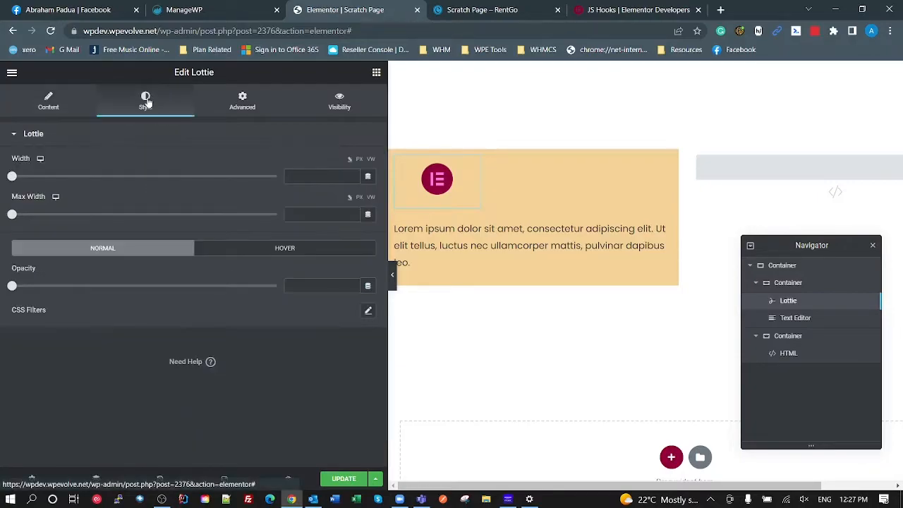
pyautogui.moveTo(253, 138)
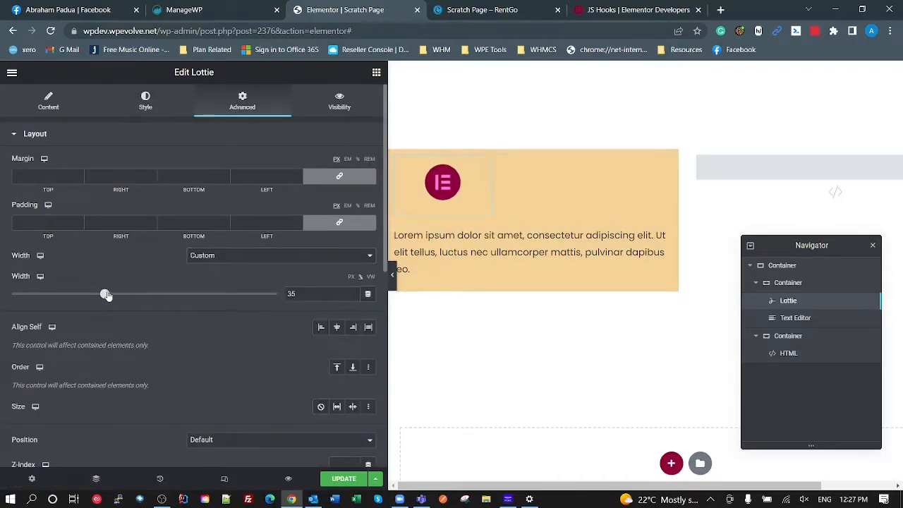
pyautogui.moveTo(106, 293); pyautogui.dragTo(102, 293)
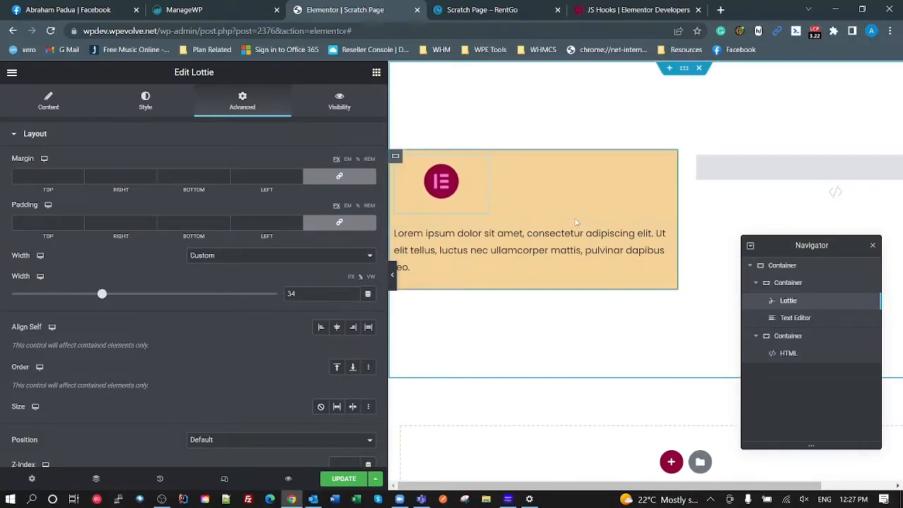
pyautogui.click(796, 318)
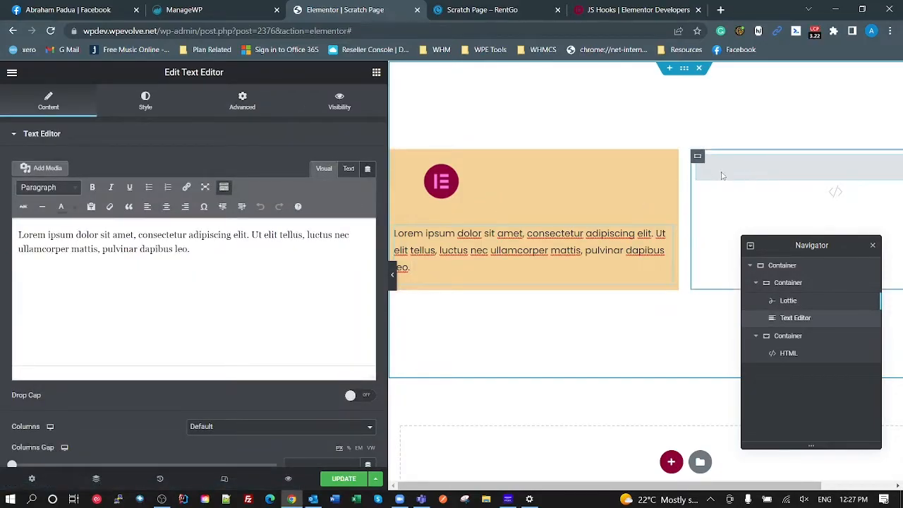
# Select the HTML widget to view its play-on-hover, reverse-on-mouse-out script.
pyautogui.click(788, 353)
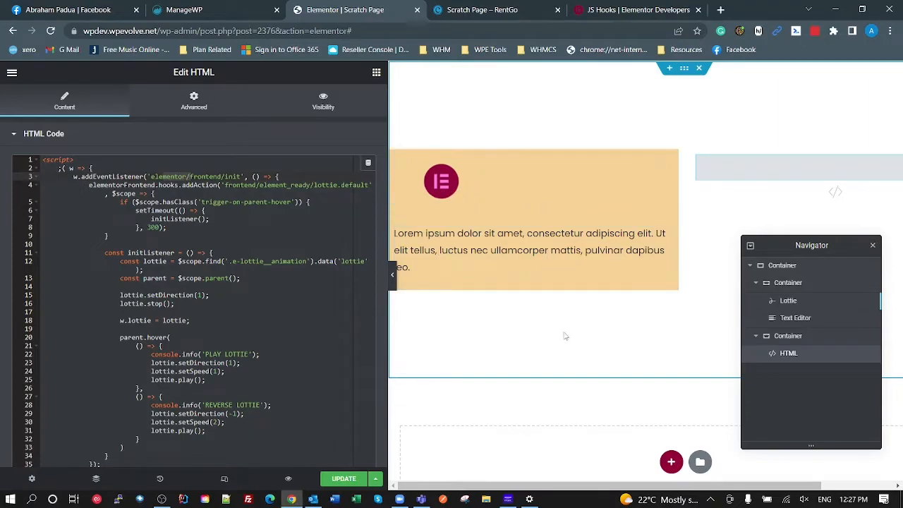
pyautogui.moveTo(529, 206)
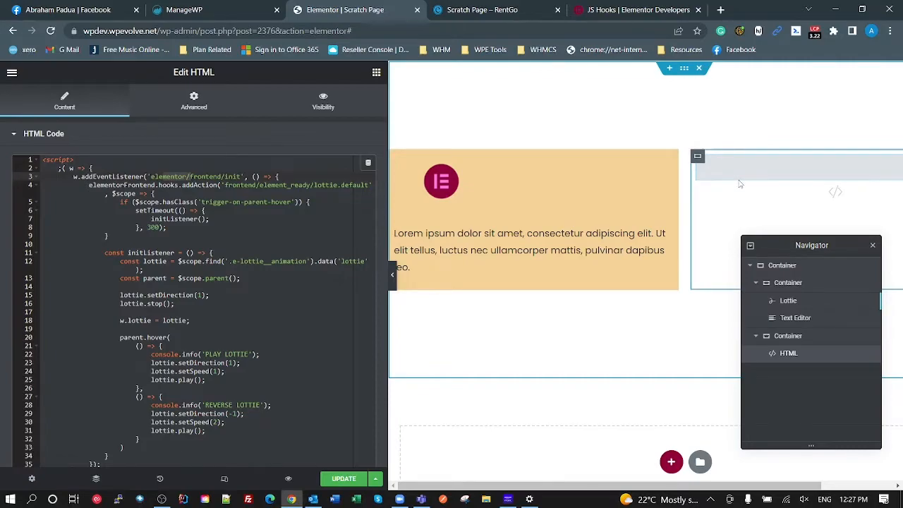
pyautogui.moveTo(817, 356)
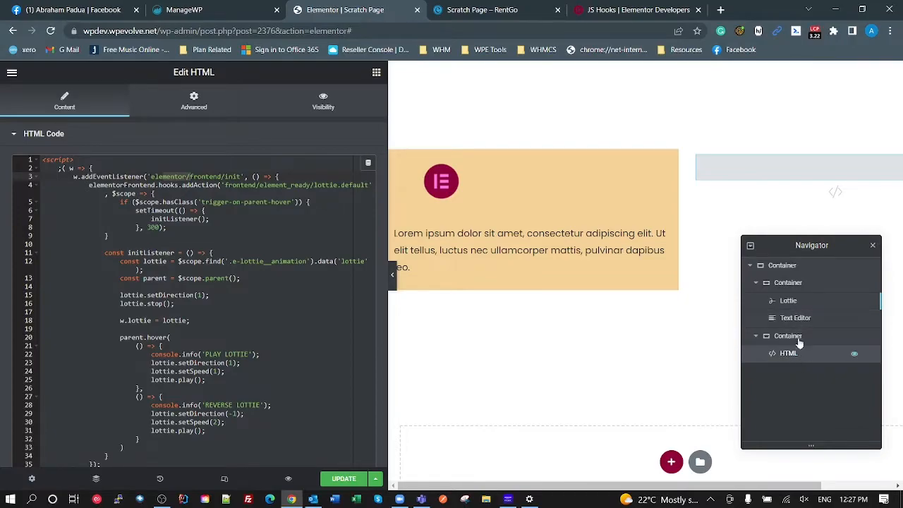
# Reselect Lottie, adjust its width slider, and view playback settings (trigger None, speed 1).
pyautogui.click(788, 299)
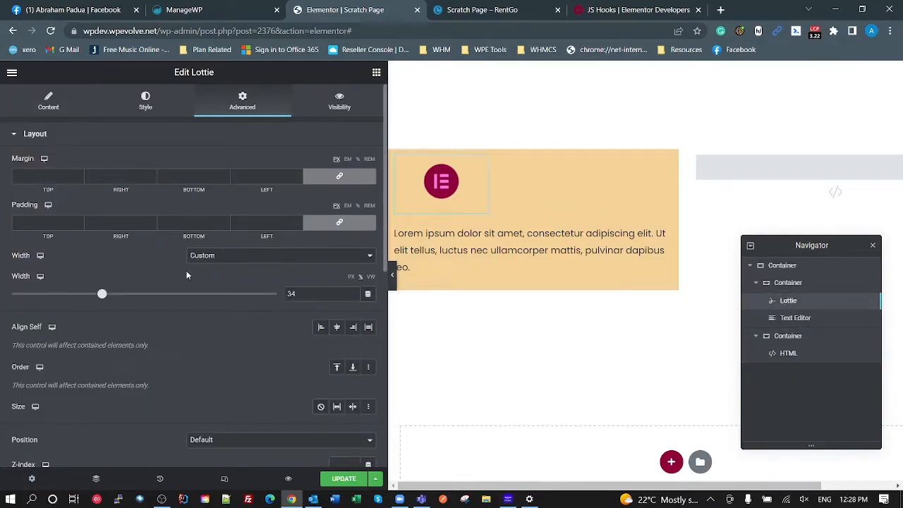
pyautogui.moveTo(102, 293); pyautogui.dragTo(97, 294)
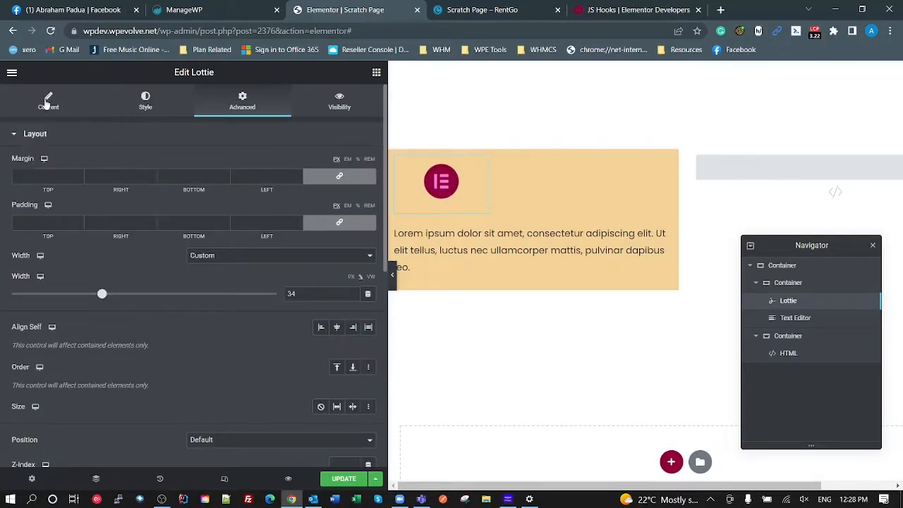
pyautogui.click(48, 101)
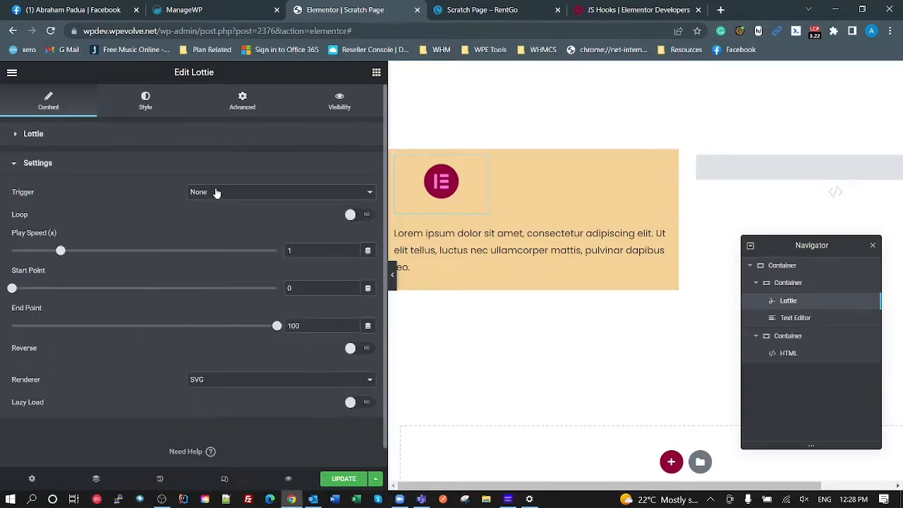
pyautogui.moveTo(221, 203)
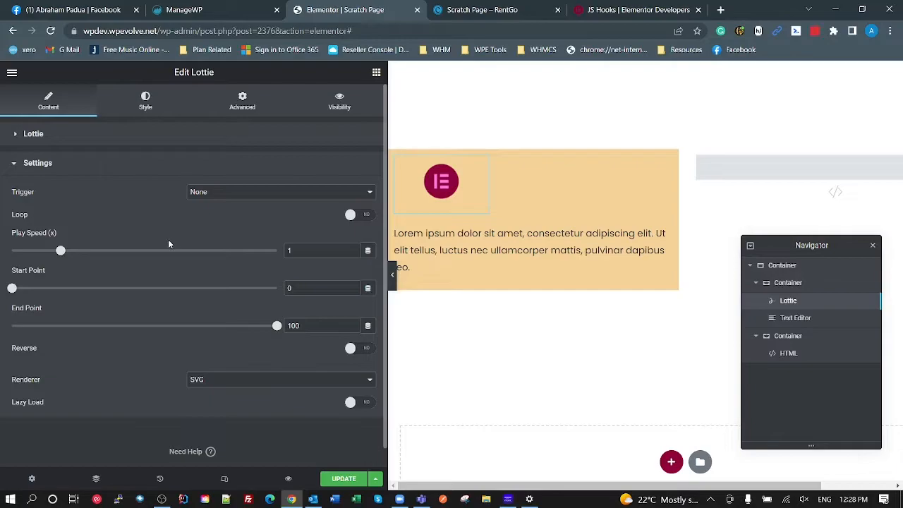
pyautogui.moveTo(202, 254)
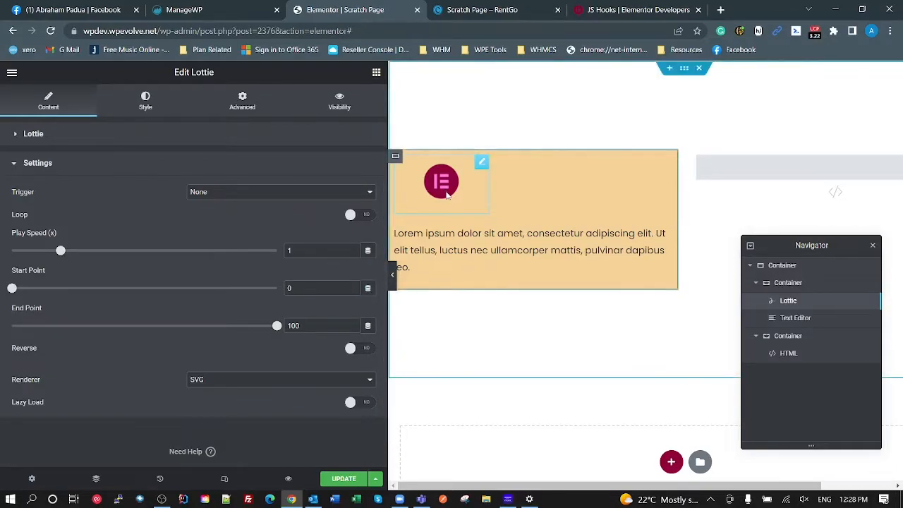
pyautogui.moveTo(458, 191)
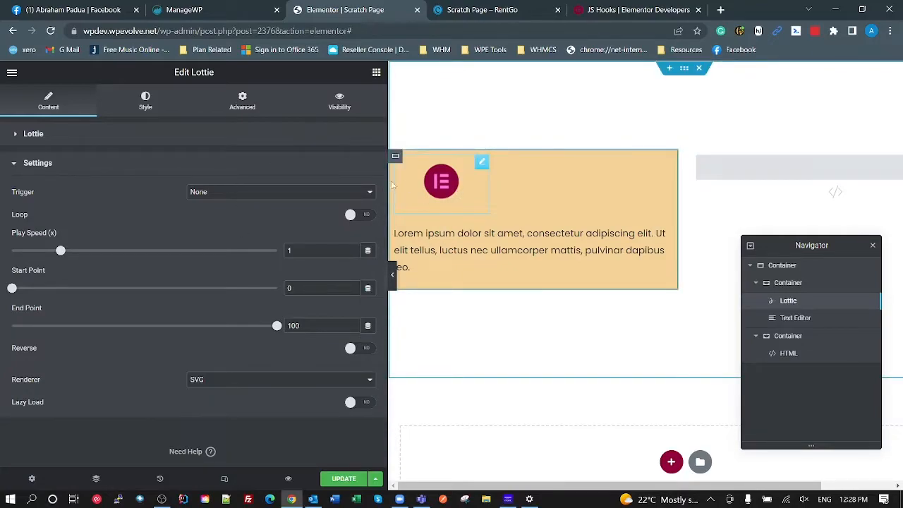
pyautogui.moveTo(466, 194)
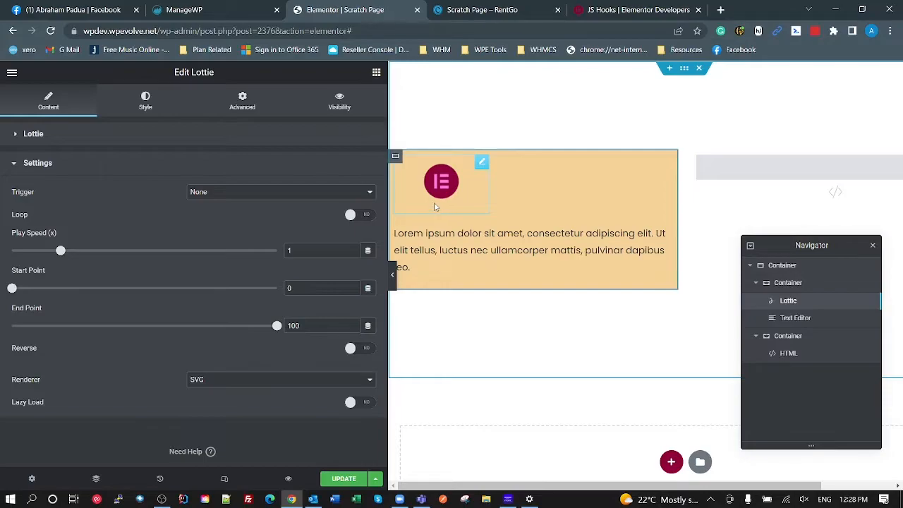
pyautogui.moveTo(785, 309)
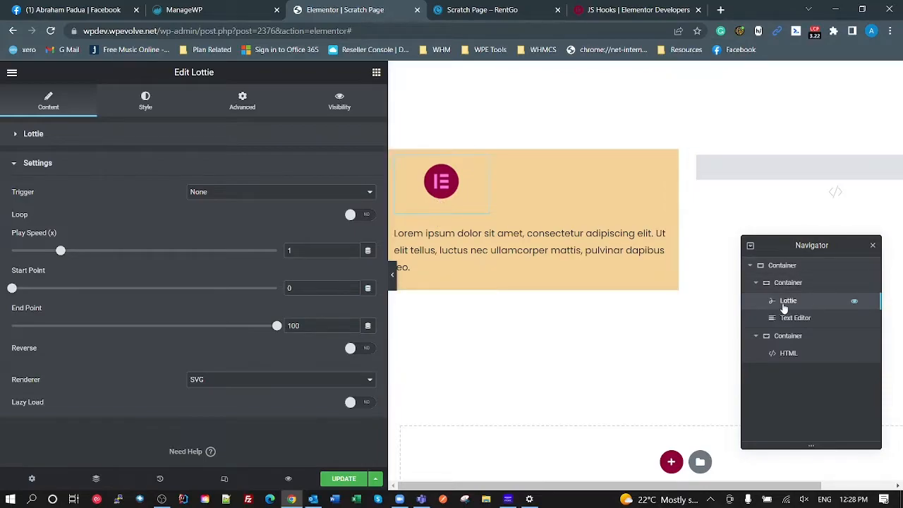
# Check Lottie's CSS class trigger-on-parent-hover, then reopen the HTML widget's script.
pyautogui.click(242, 101)
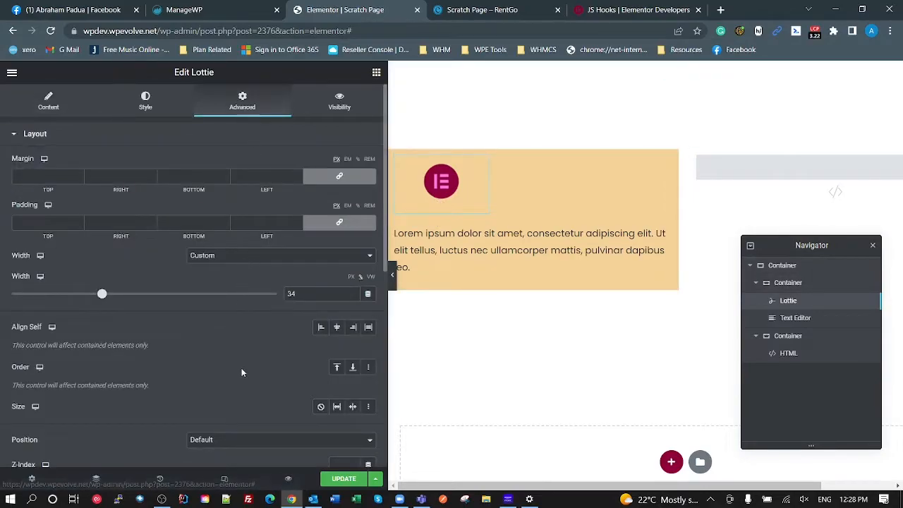
pyautogui.scroll(-3)
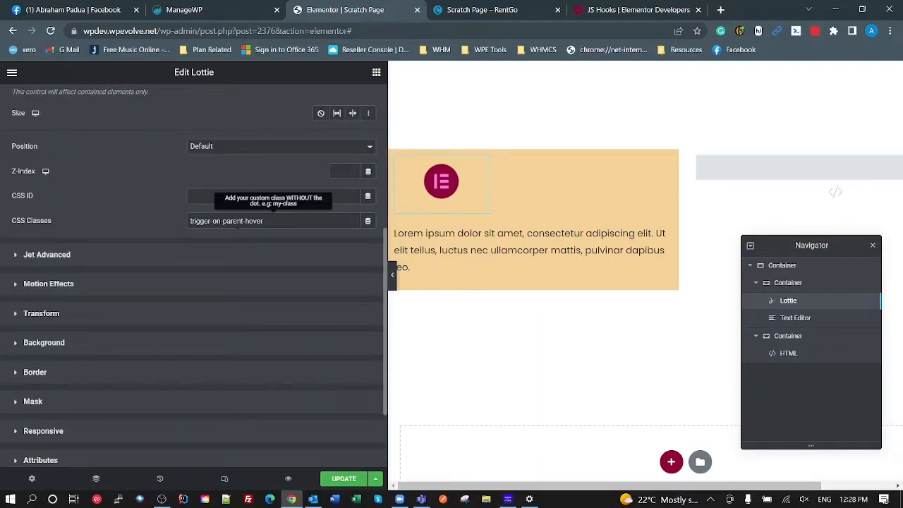
pyautogui.moveTo(316, 271)
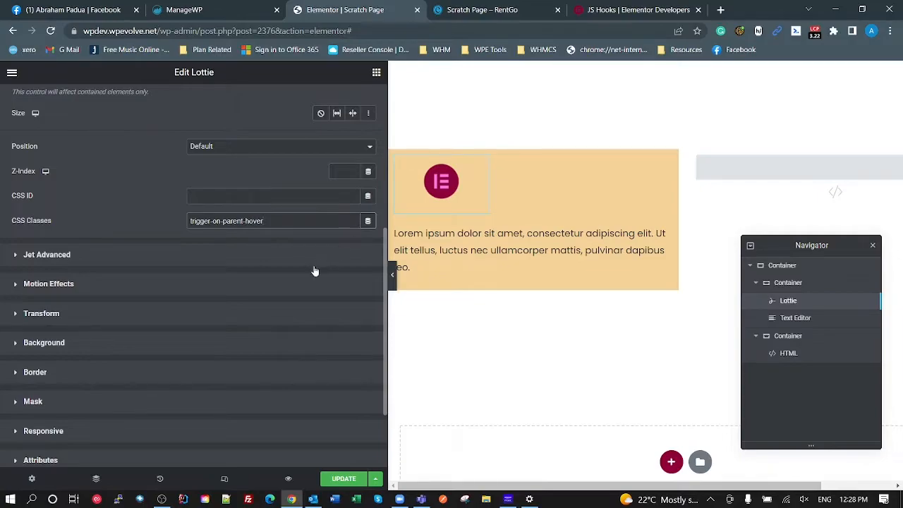
pyautogui.click(441, 182)
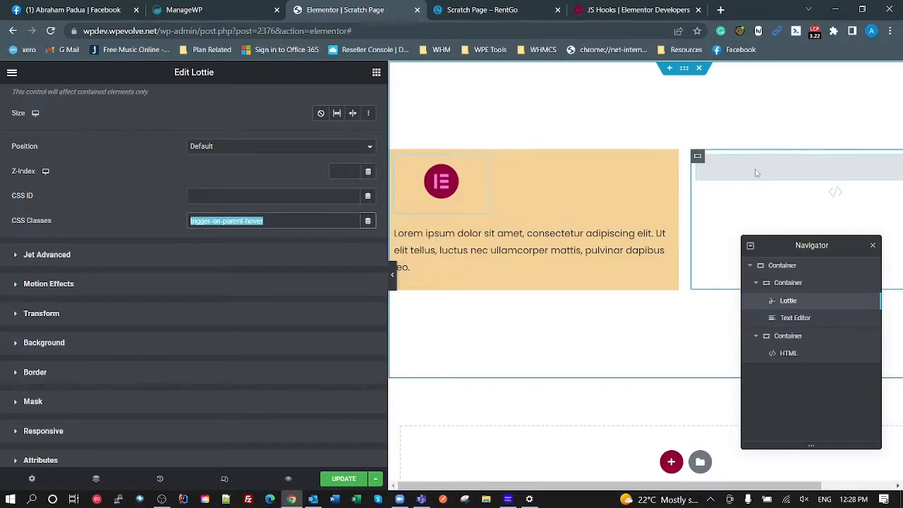
pyautogui.click(788, 352)
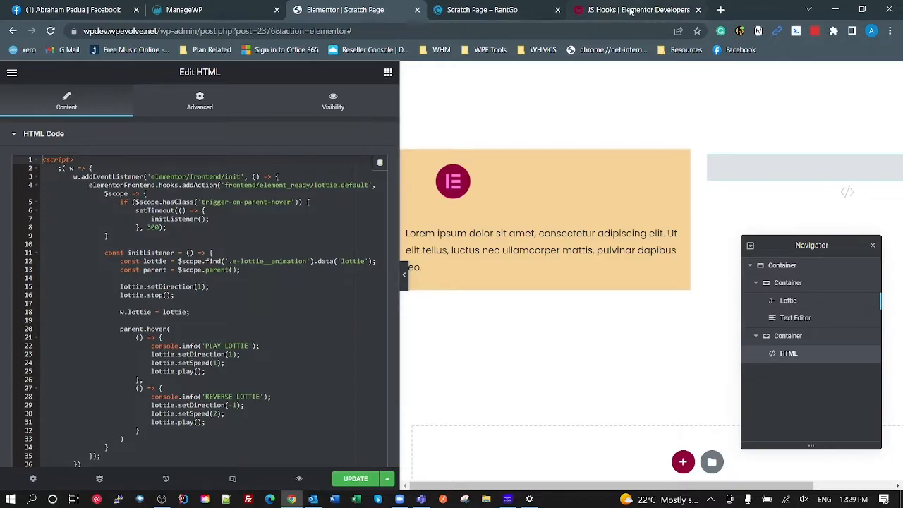
# Open the JS Hooks docs and highlight the elementorFrontend.hooks.addFilter example.
pyautogui.click(635, 9)
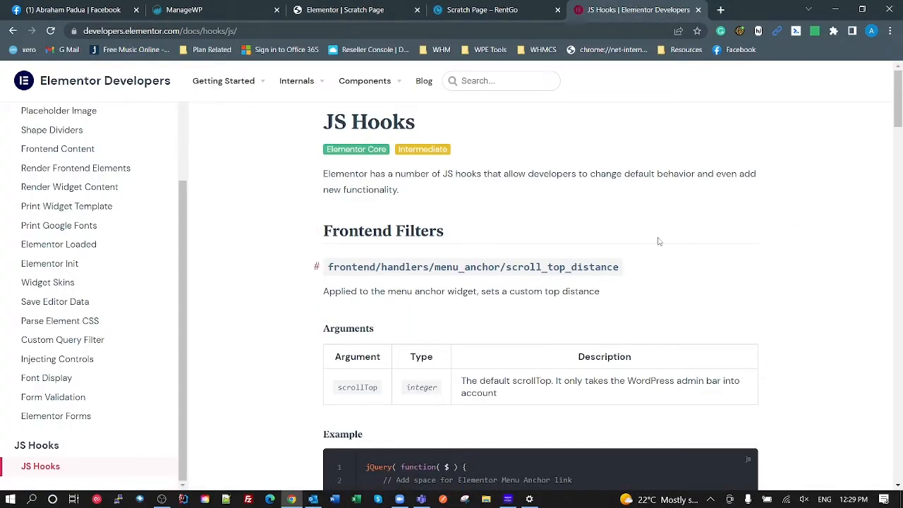
pyautogui.scroll(-3)
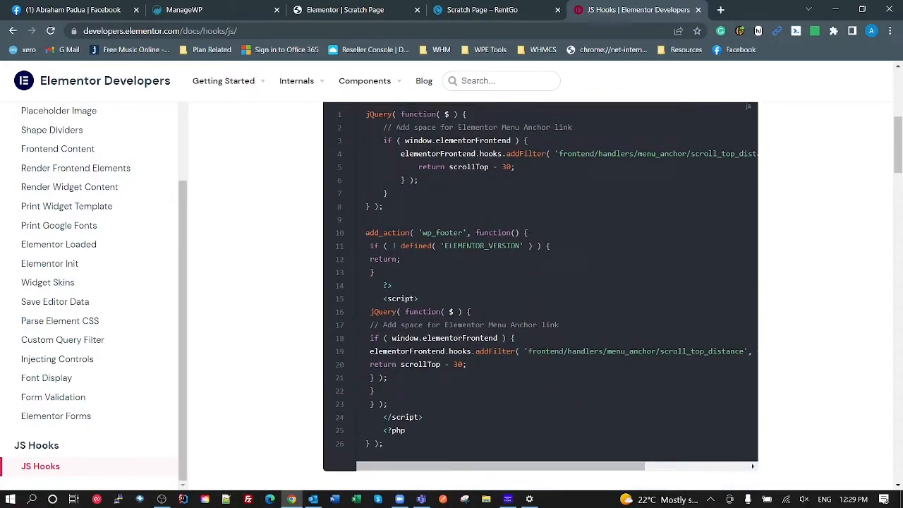
pyautogui.doubleClick(437, 154)
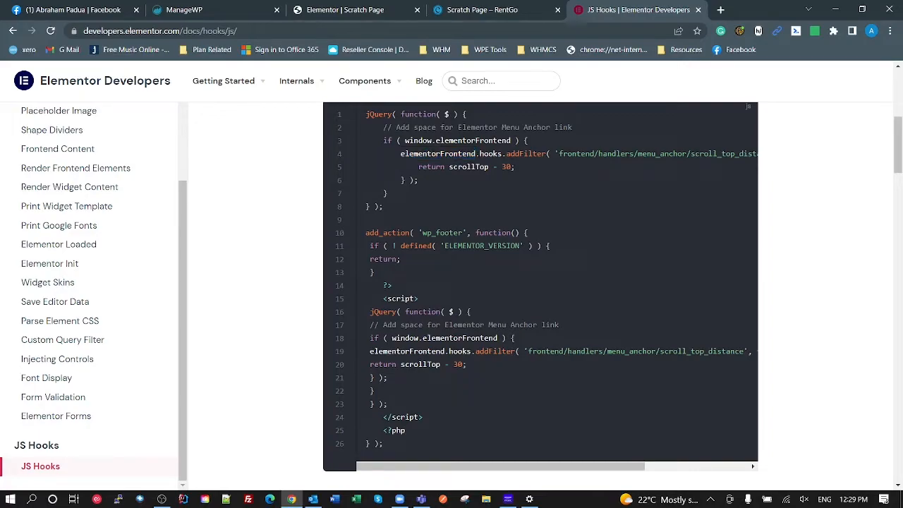
pyautogui.doubleClick(525, 154)
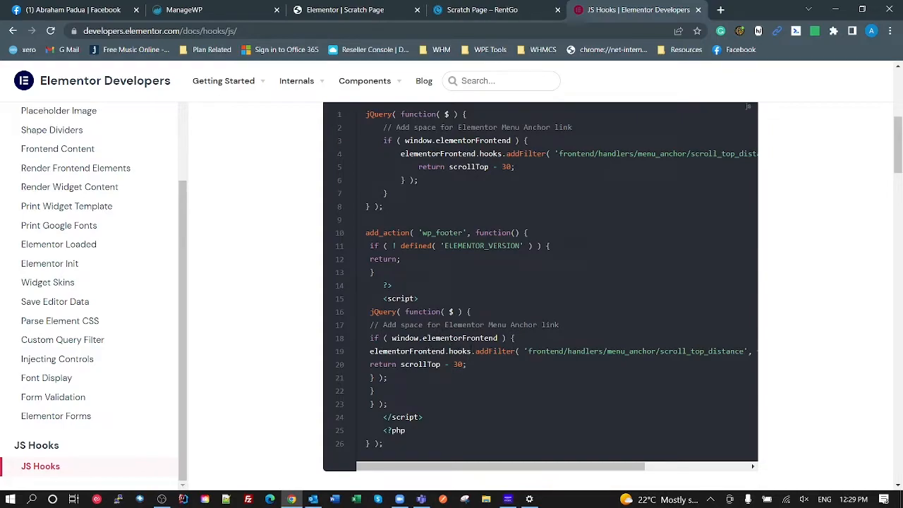
pyautogui.doubleClick(423, 351)
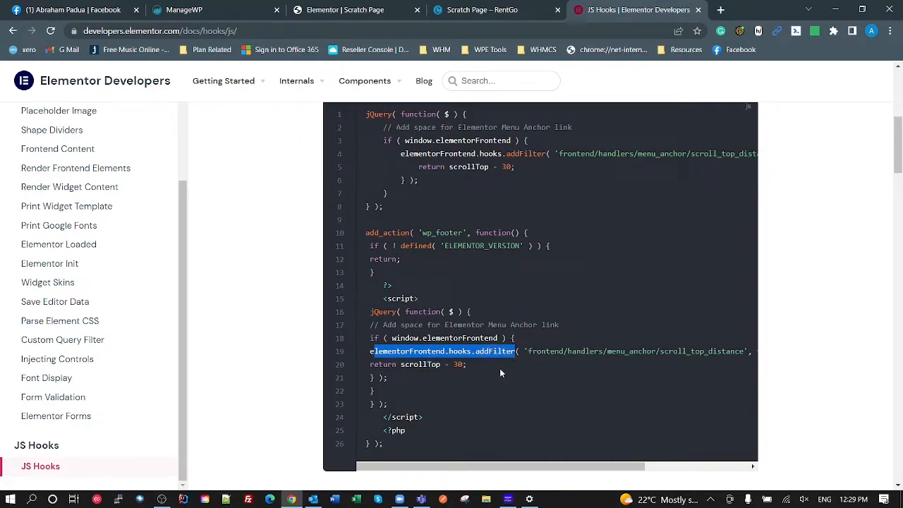
pyautogui.moveTo(501, 372)
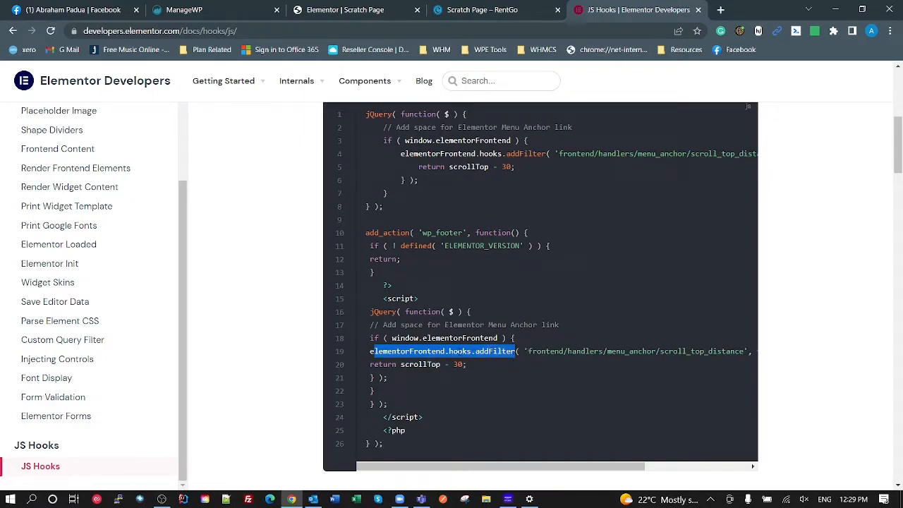
pyautogui.doubleClick(459, 351)
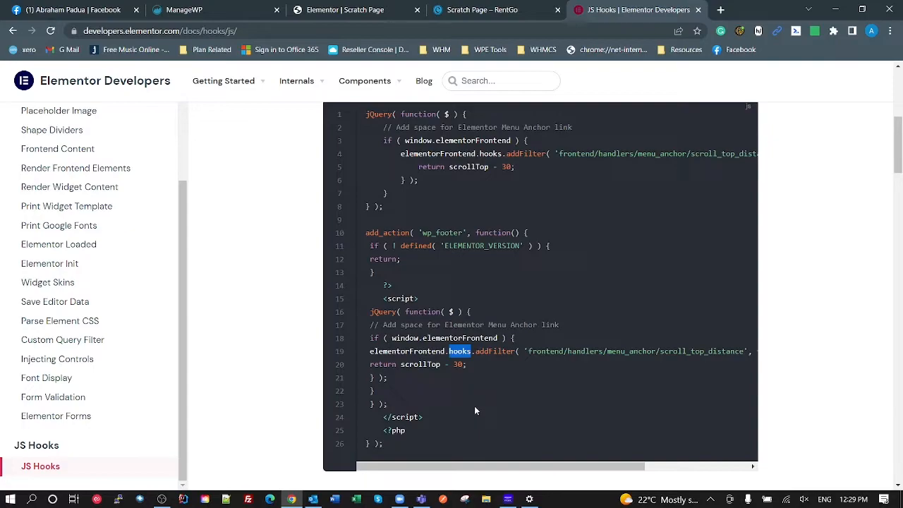
pyautogui.moveTo(477, 402)
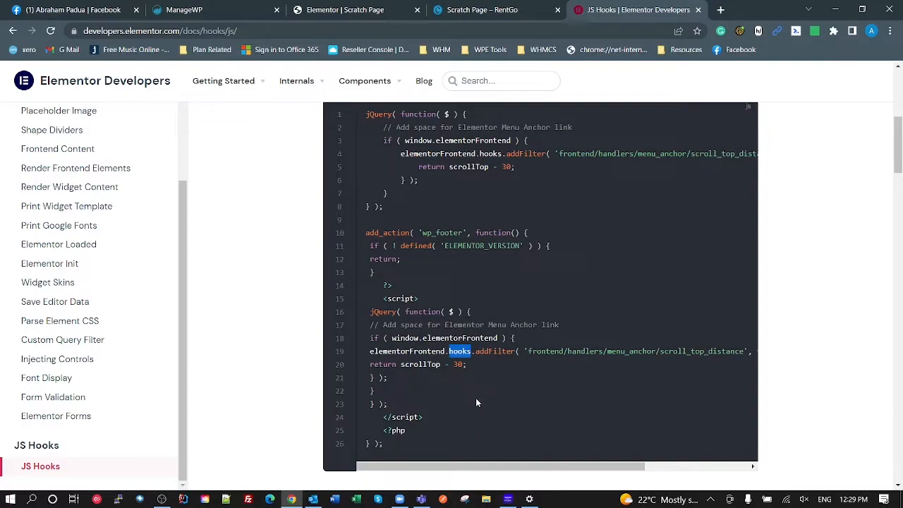
# Highlight hooks, elementor/frontend/init and addAction in the frontend init action example.
pyautogui.scroll(3)
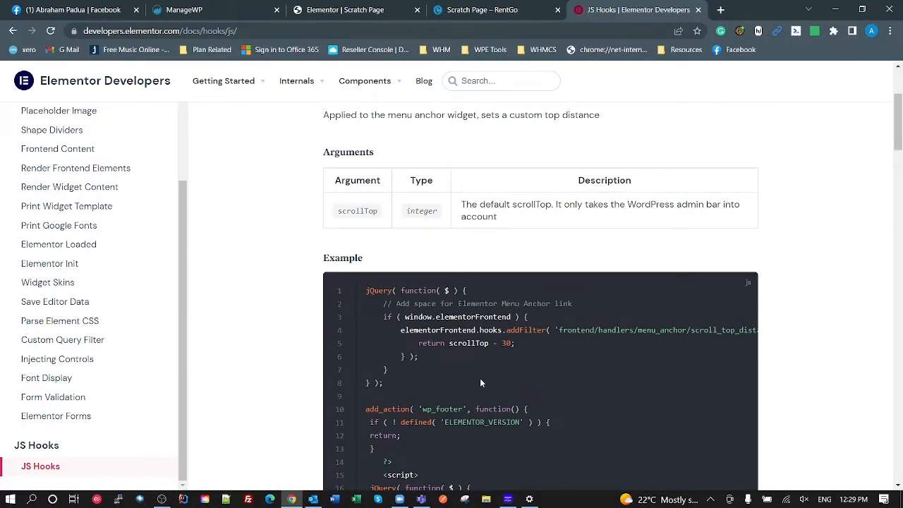
pyautogui.scroll(3)
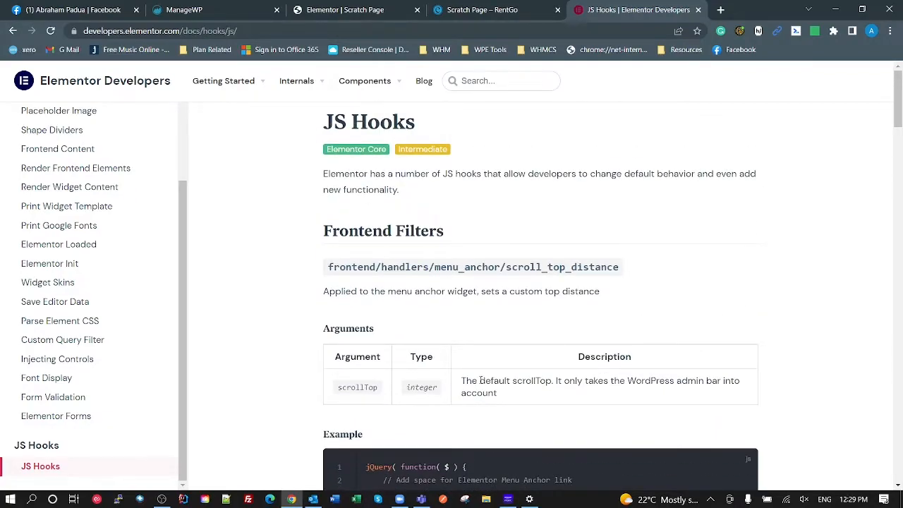
pyautogui.scroll(-3)
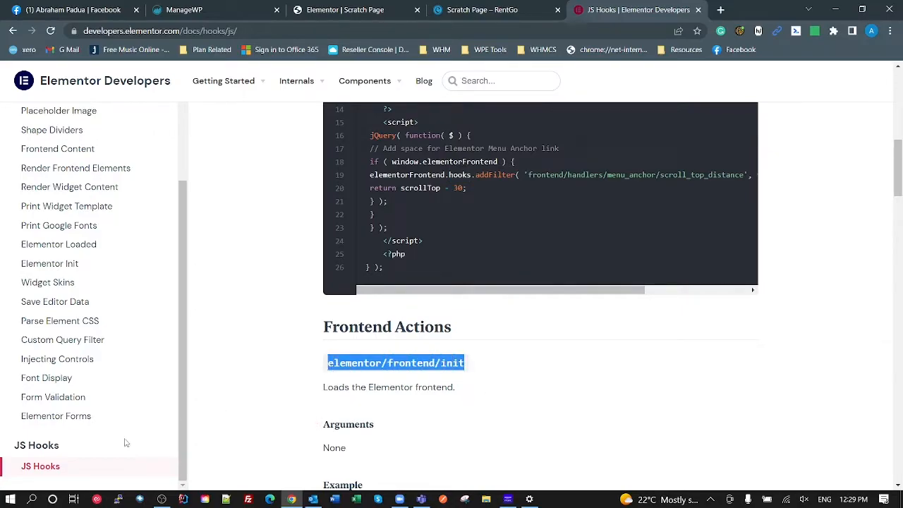
pyautogui.scroll(-3)
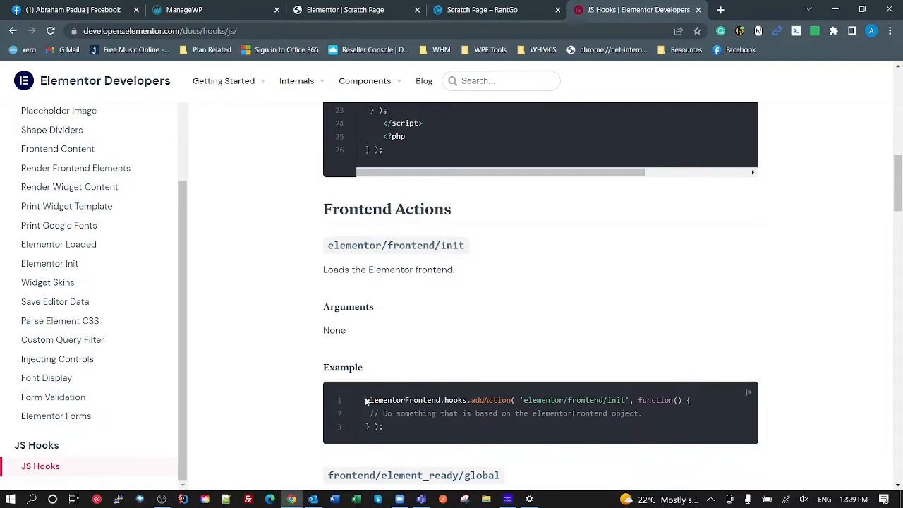
pyautogui.doubleClick(456, 400)
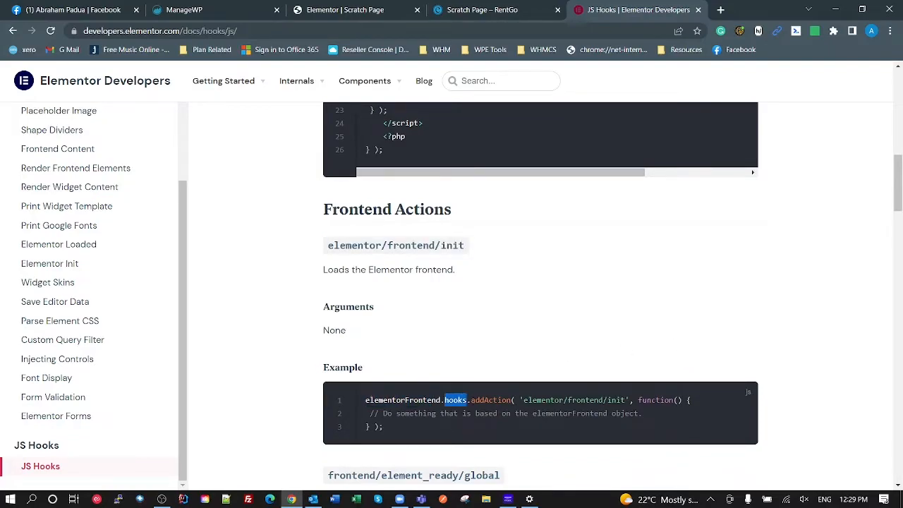
pyautogui.doubleClick(573, 400)
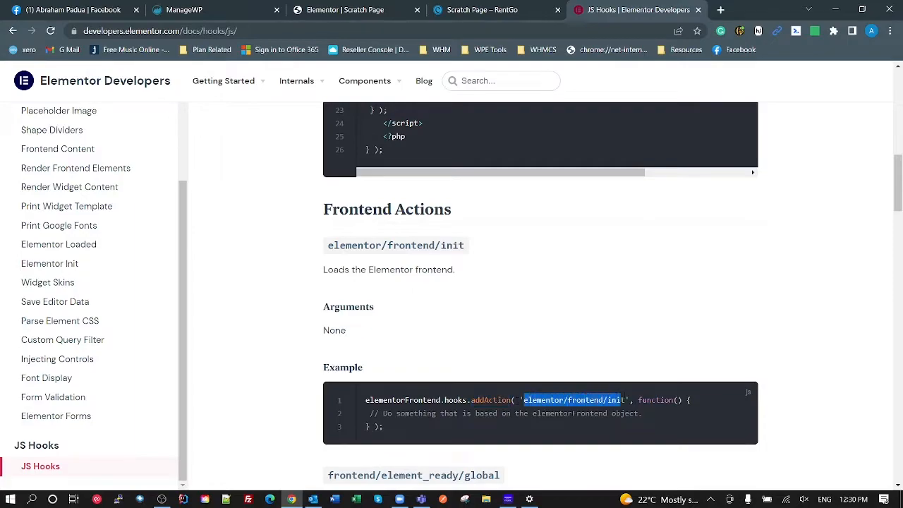
pyautogui.scroll(-3)
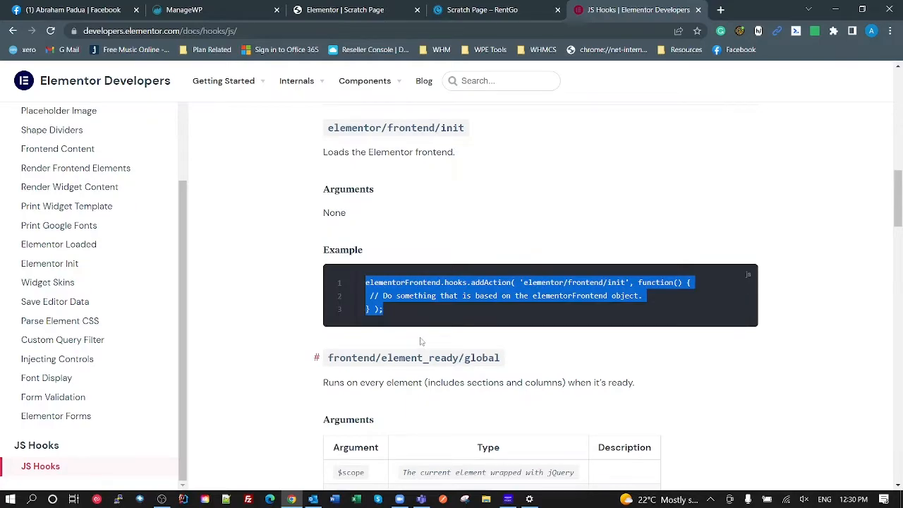
pyautogui.click(424, 341)
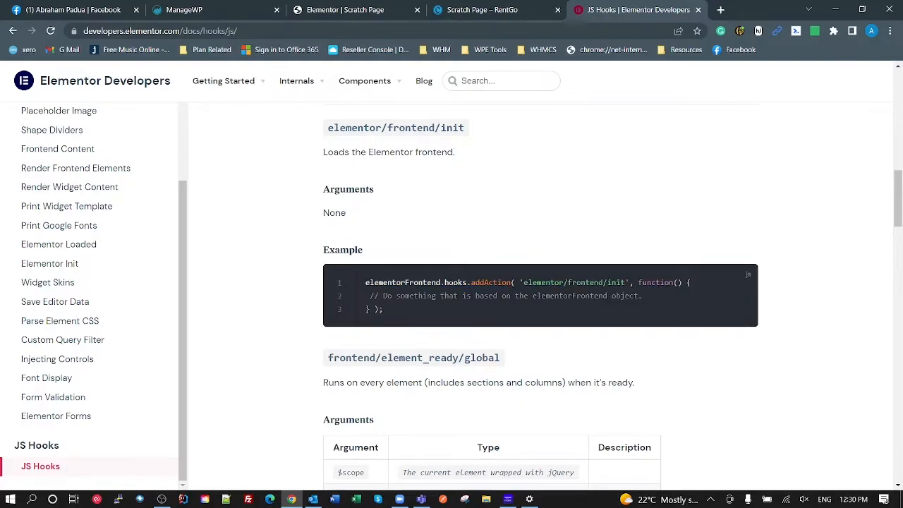
pyautogui.doubleClick(490, 283)
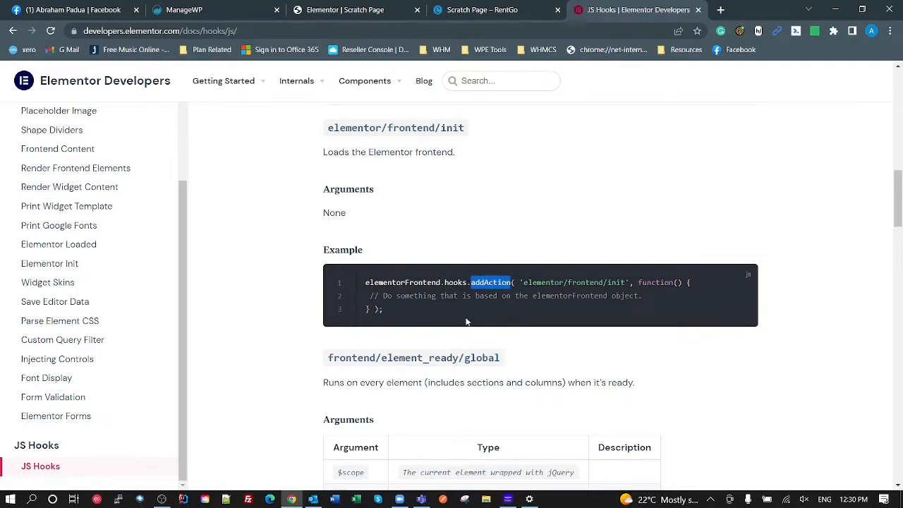
pyautogui.moveTo(423, 309)
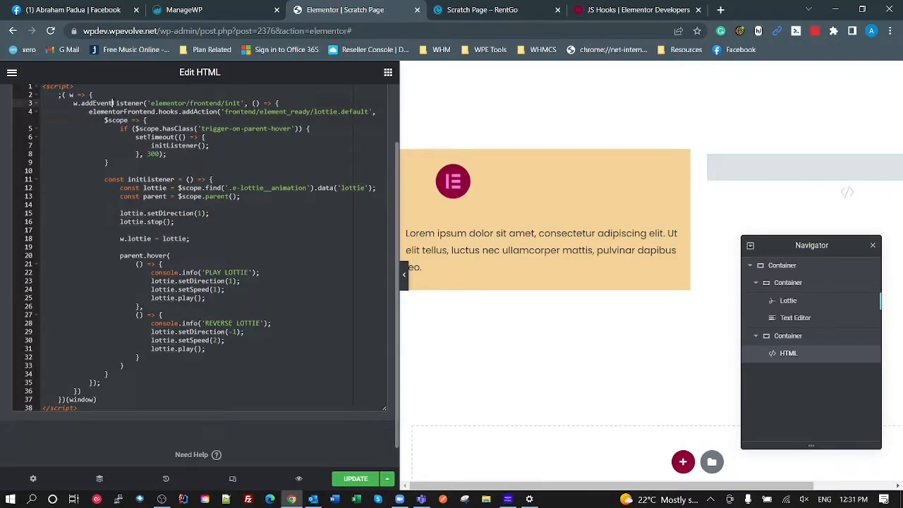
pyautogui.moveTo(115, 107)
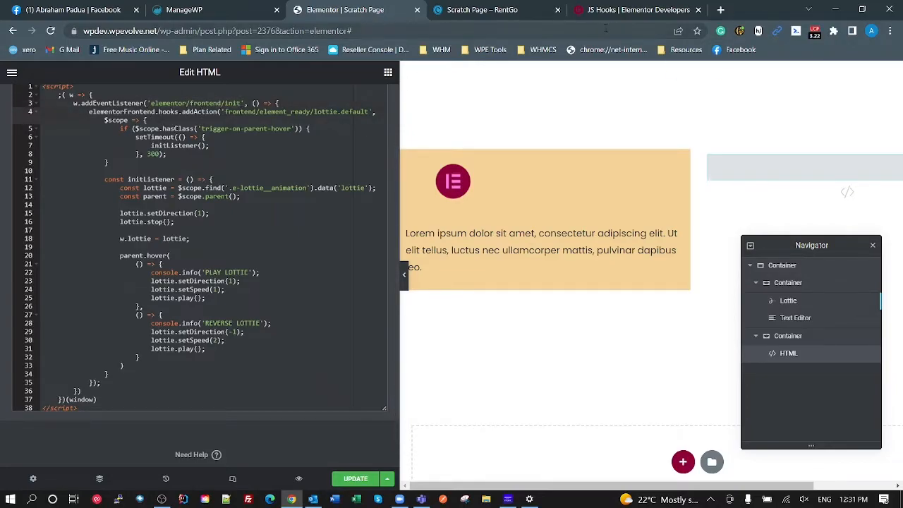
pyautogui.click(635, 10)
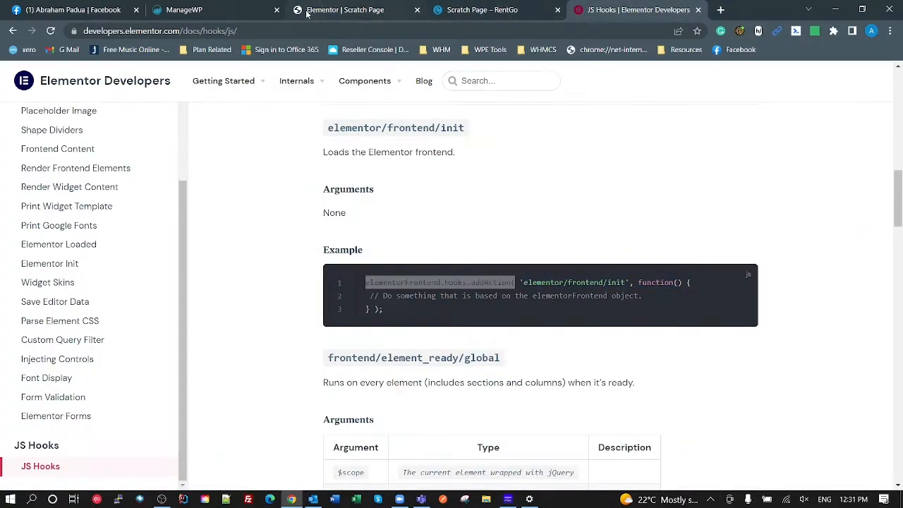
# Compare the docs' addAction example with the HTML widget script, ending in the editor.
pyautogui.click(346, 9)
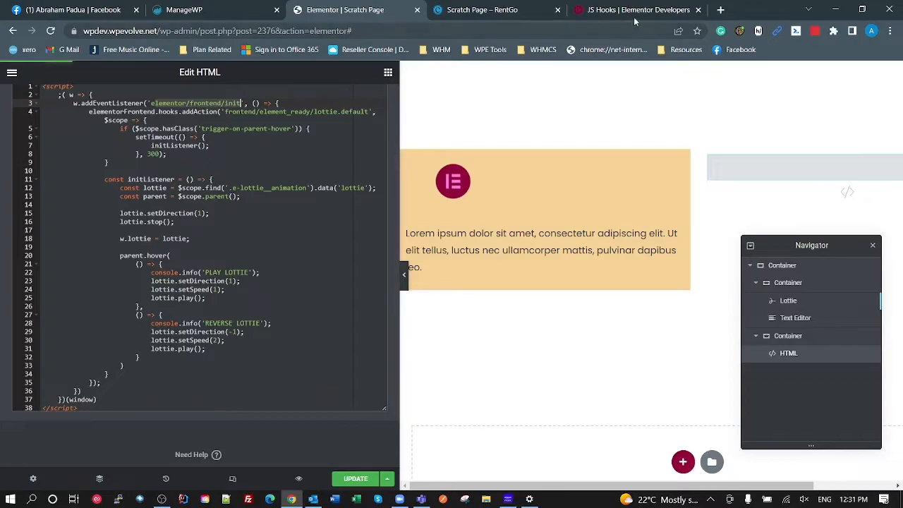
pyautogui.click(635, 10)
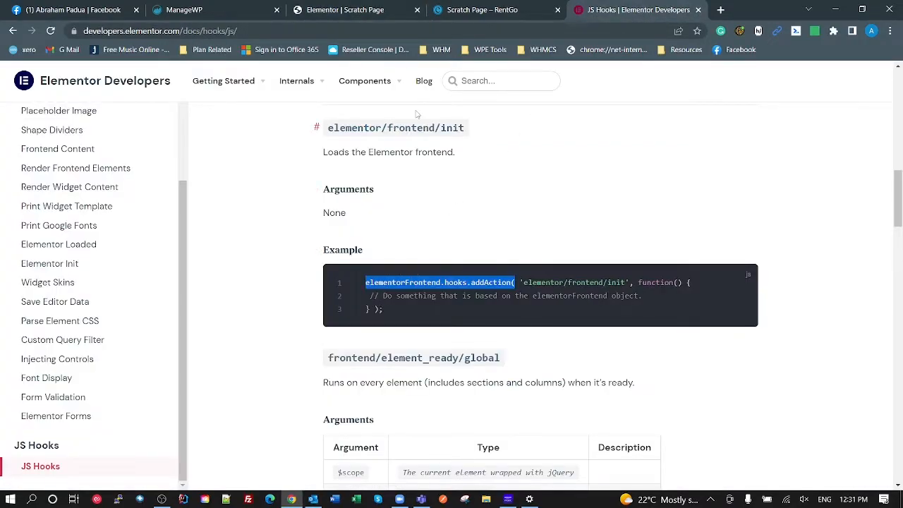
pyautogui.moveTo(401, 105)
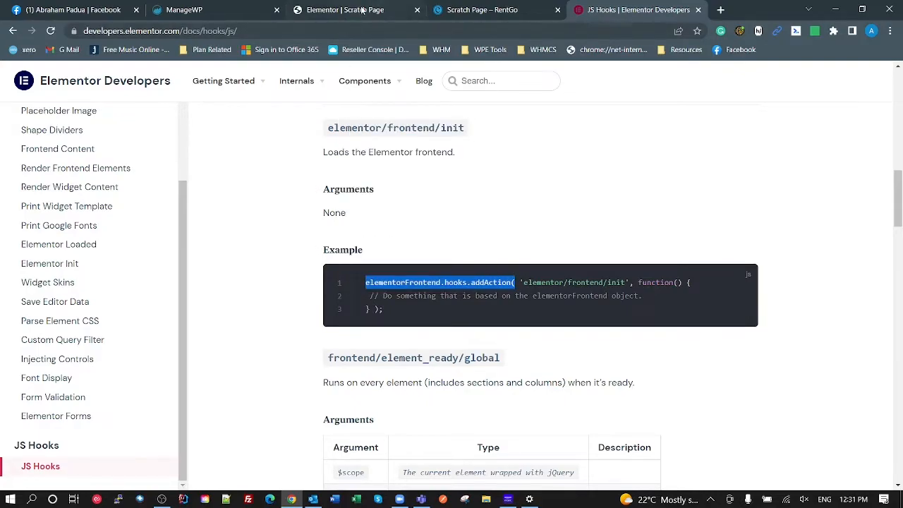
pyautogui.click(346, 10)
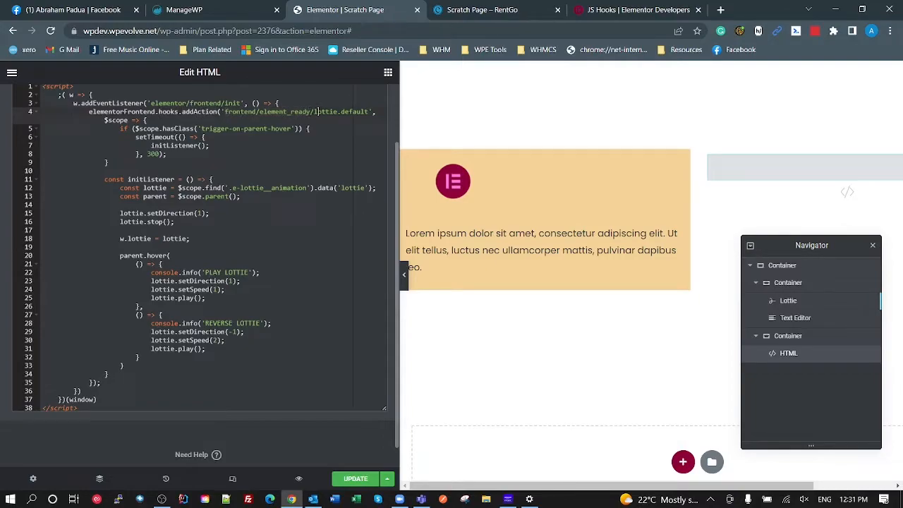
# Scroll JS Hooks docs from element_ready/widget to {elementType.skinName}, then view the live scratch page.
pyautogui.click(635, 10)
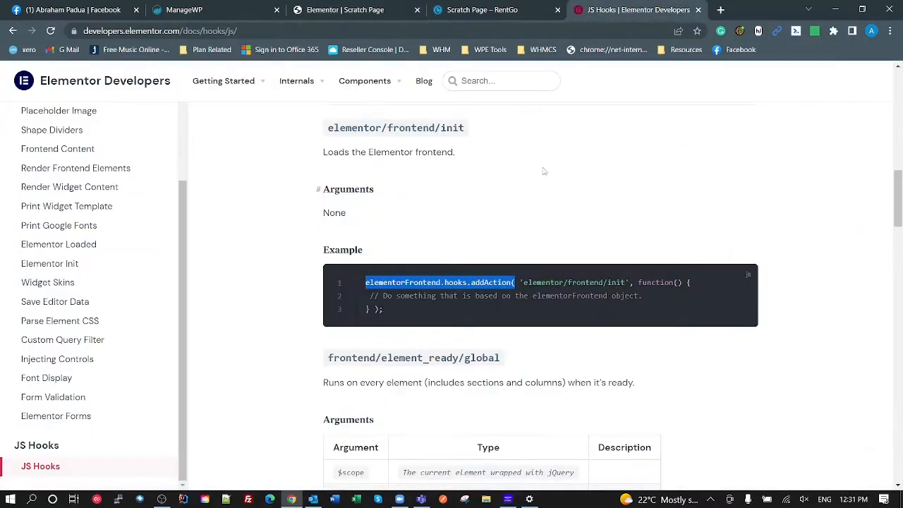
pyautogui.scroll(-3)
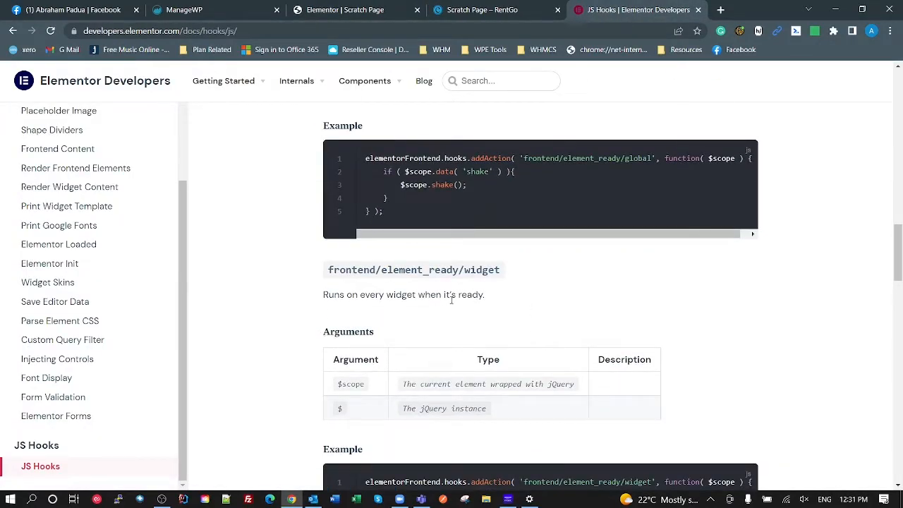
pyautogui.moveTo(420, 269)
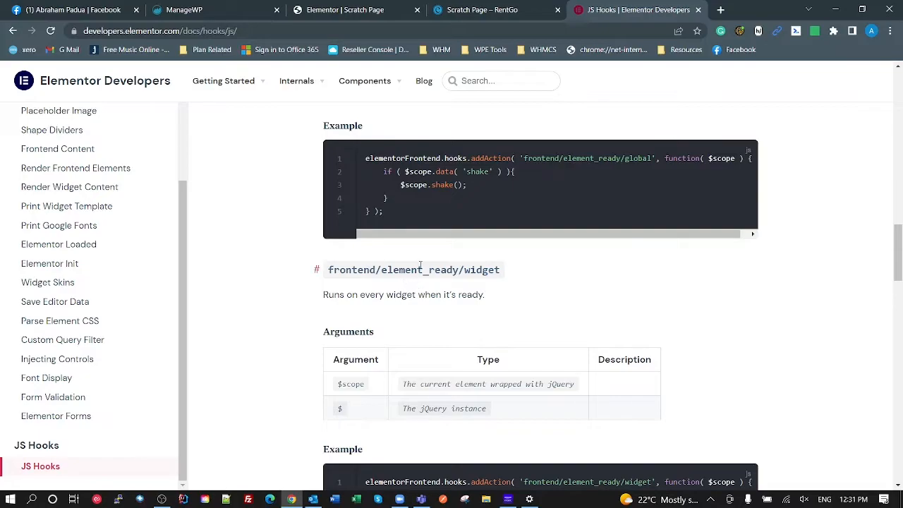
pyautogui.doubleClick(482, 269)
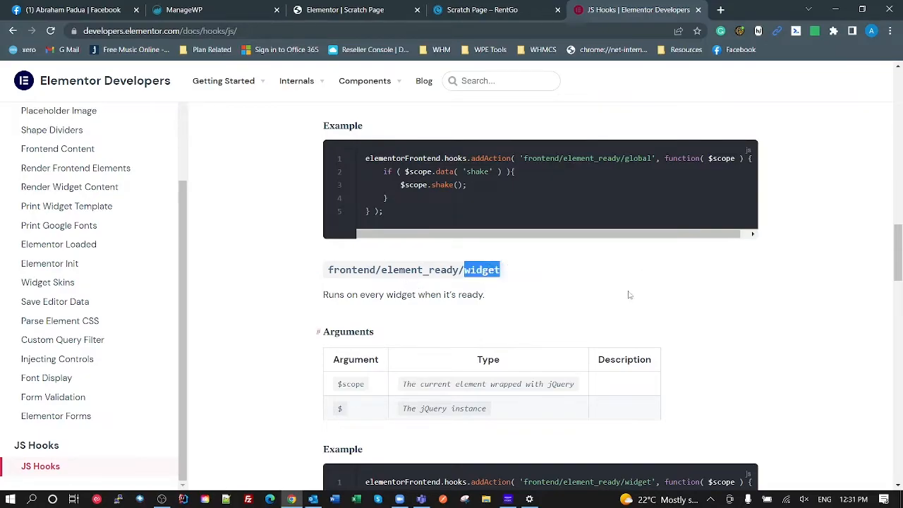
pyautogui.moveTo(541, 310)
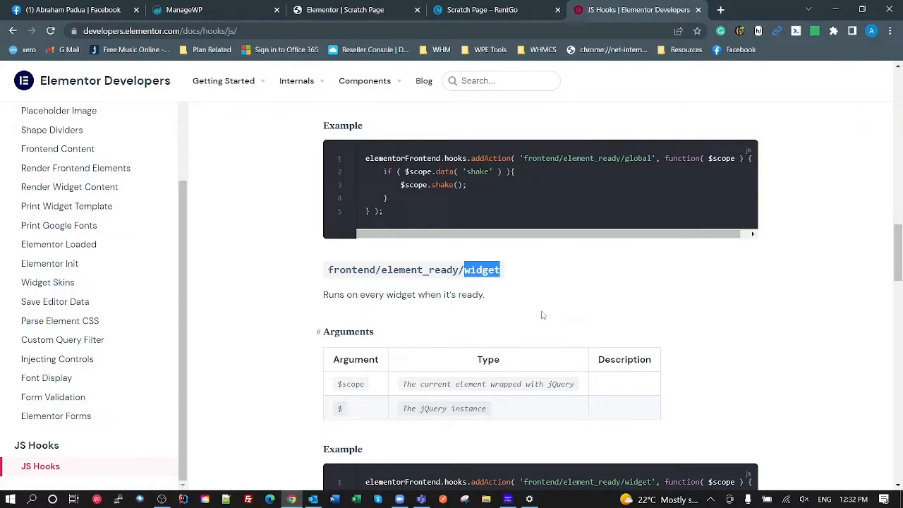
pyautogui.scroll(-3)
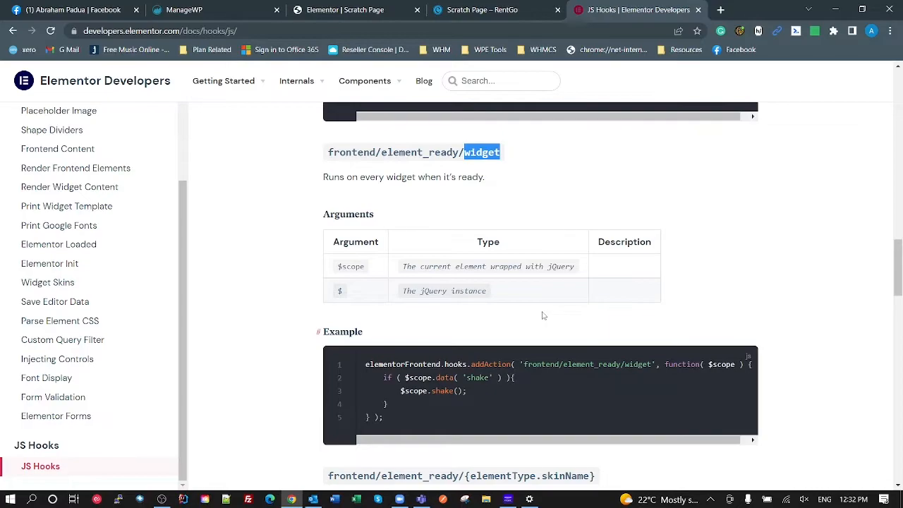
pyautogui.scroll(-3)
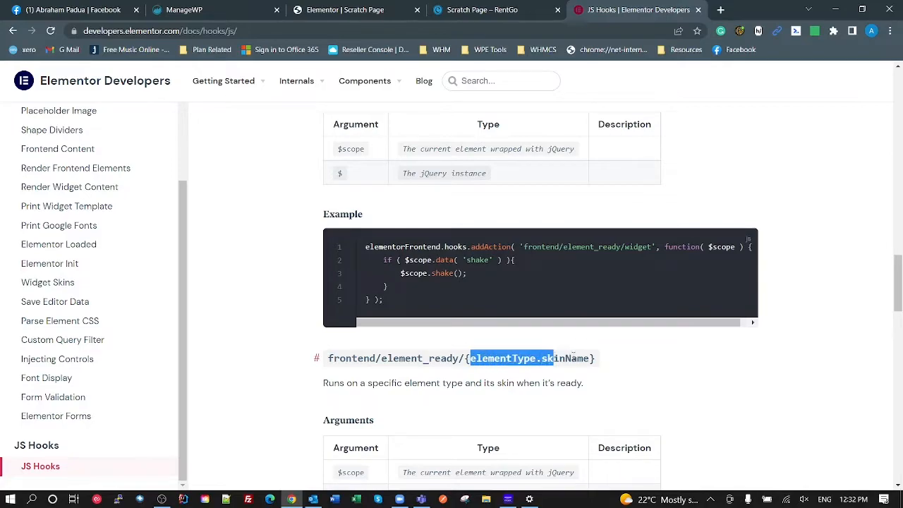
pyautogui.click(482, 10)
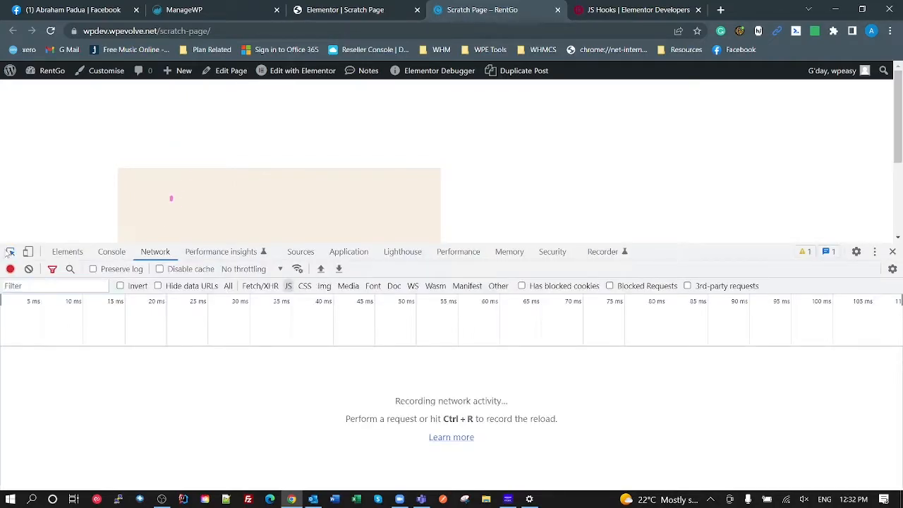
pyautogui.moveTo(171, 200)
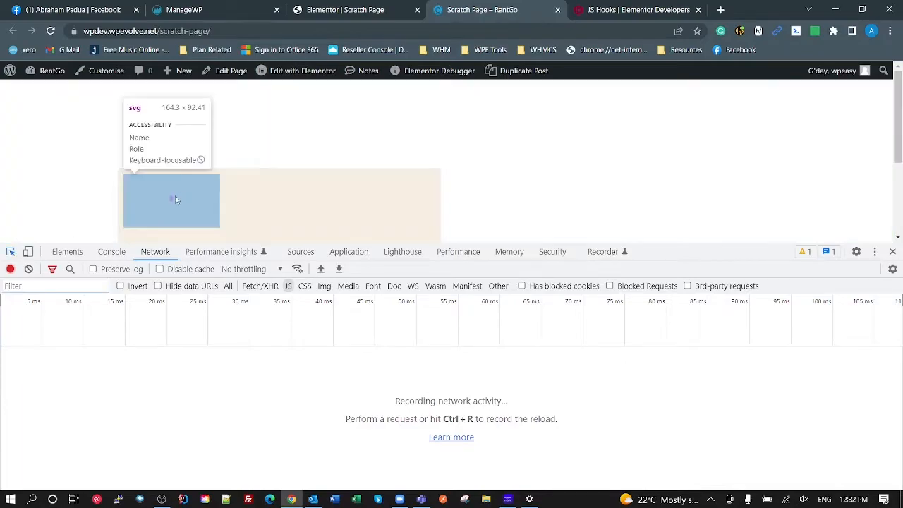
# Pick the Lottie animation's svg element on the live scratch page with the DevTools inspector.
pyautogui.click(66, 251)
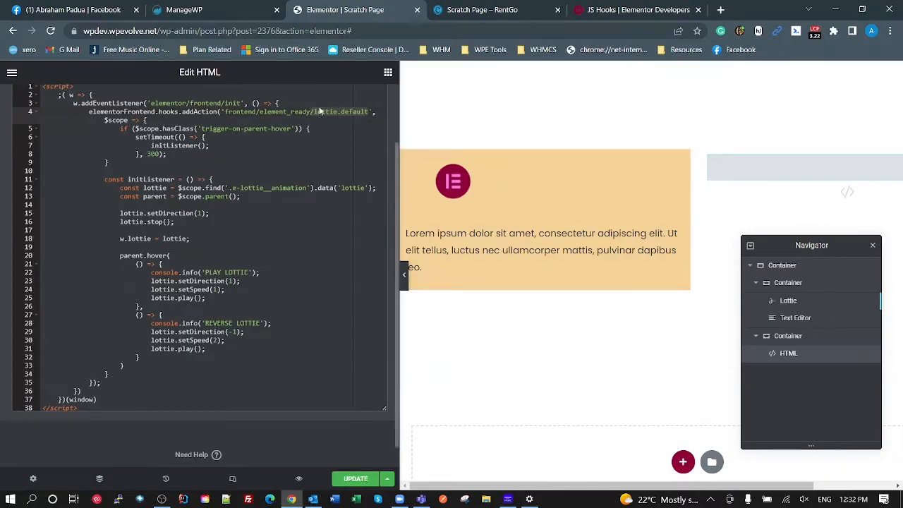
pyautogui.moveTo(344, 118)
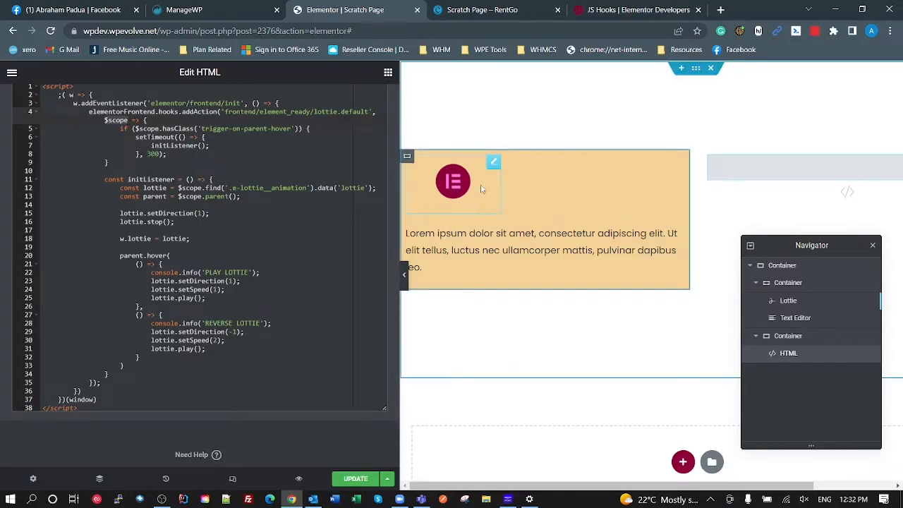
pyautogui.moveTo(452, 199)
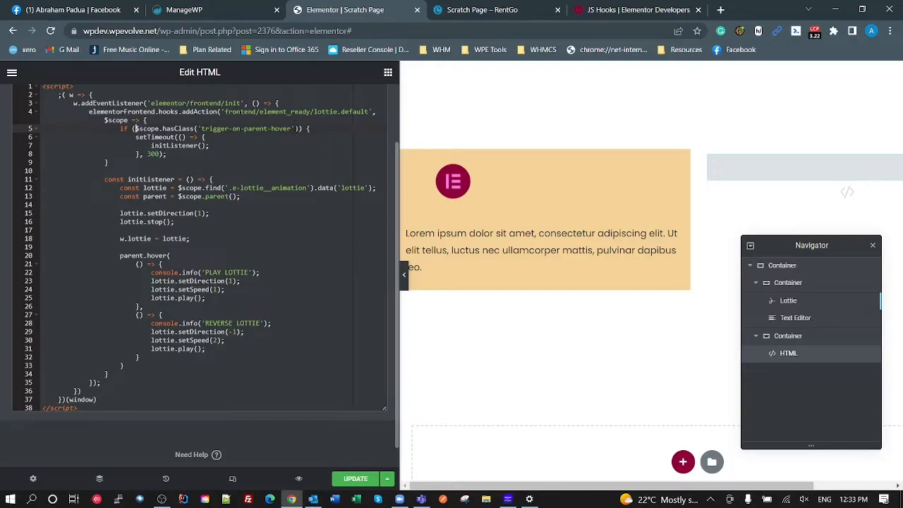
# Select the Lottie widget to show its Advanced settings with custom width 34.
pyautogui.click(453, 181)
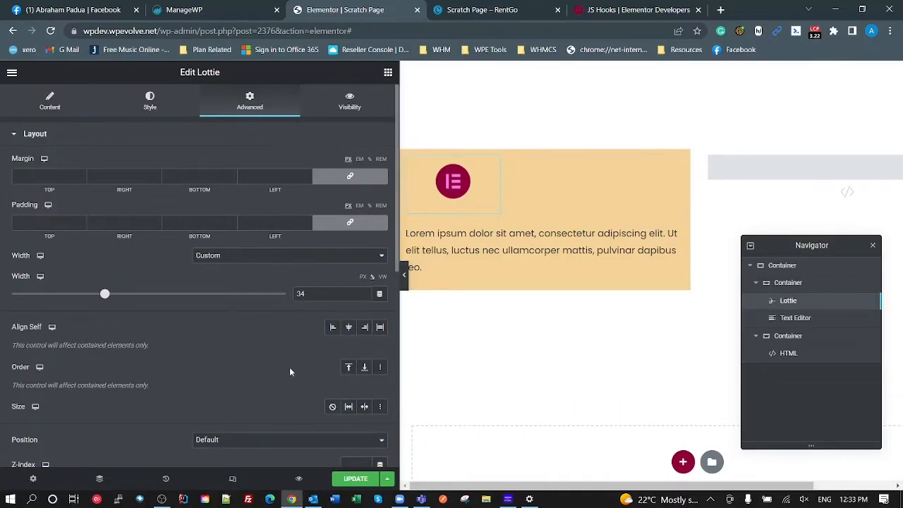
# Scroll to the Lottie's trigger-on-parent-hover CSS class, then reopen the HTML widget's script.
pyautogui.scroll(-3)
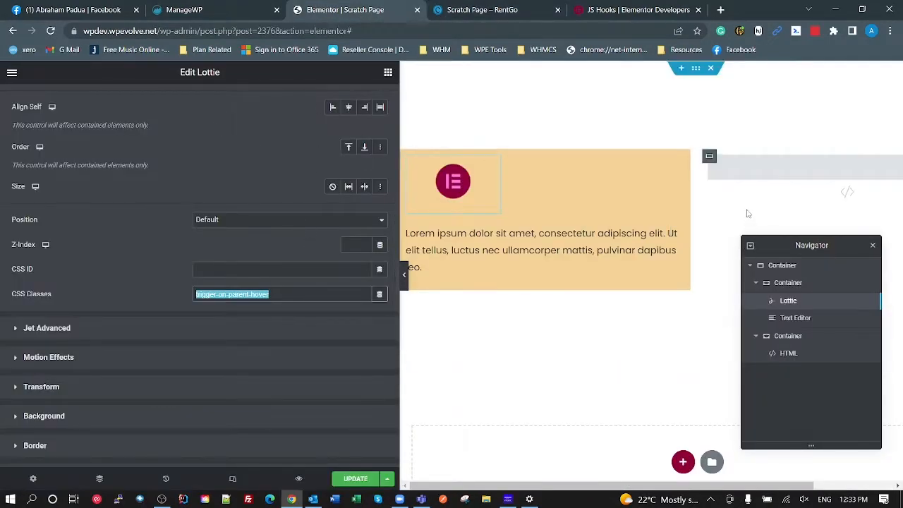
pyautogui.click(788, 353)
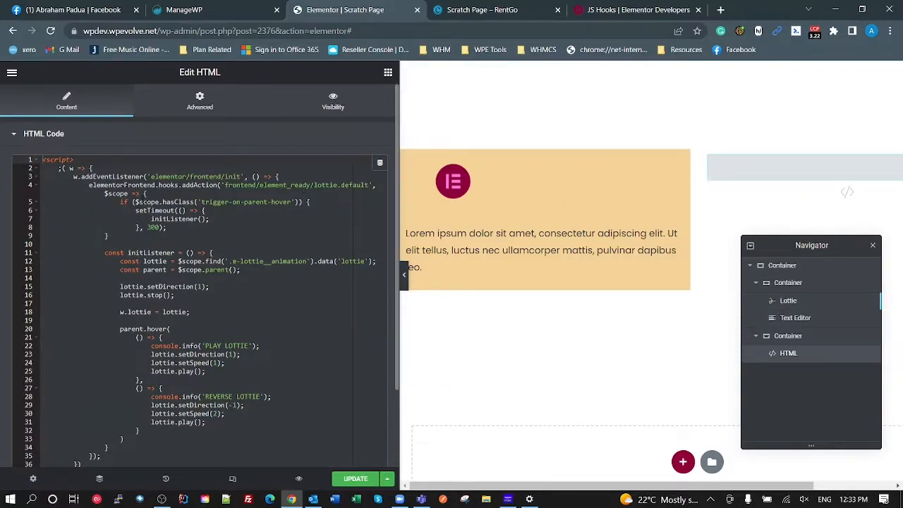
pyautogui.click(453, 182)
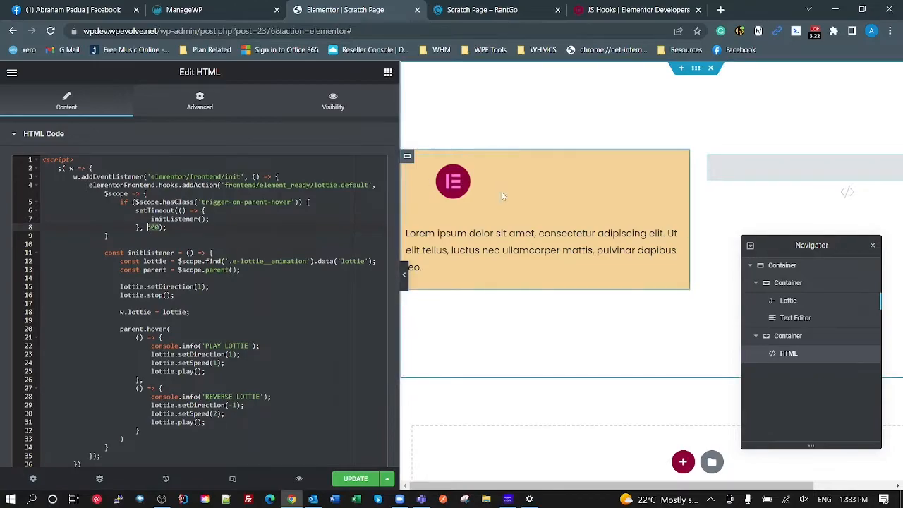
pyautogui.click(453, 182)
pyautogui.write('3')
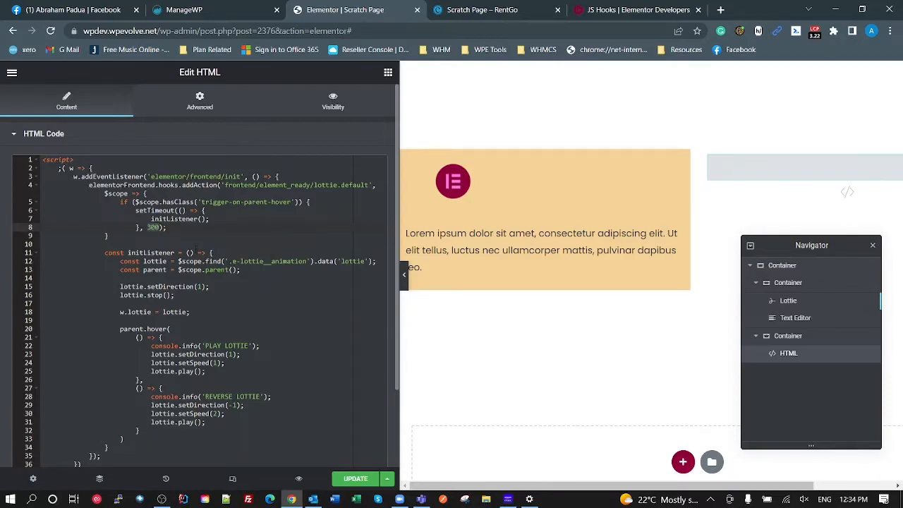
pyautogui.click(453, 182)
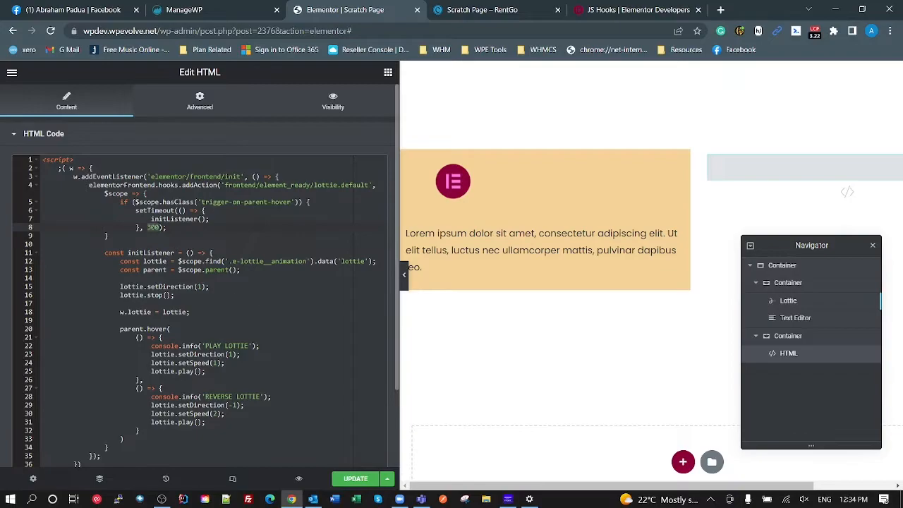
pyautogui.click(144, 261)
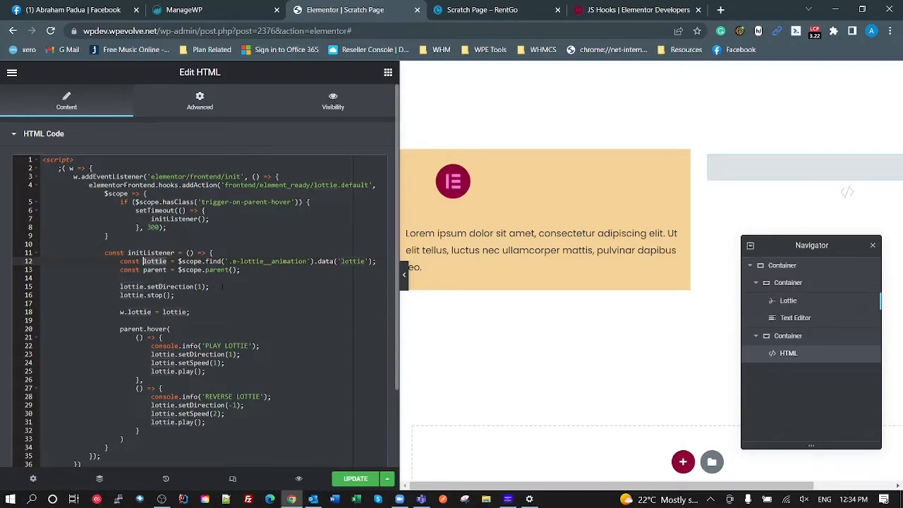
pyautogui.moveTo(466, 99)
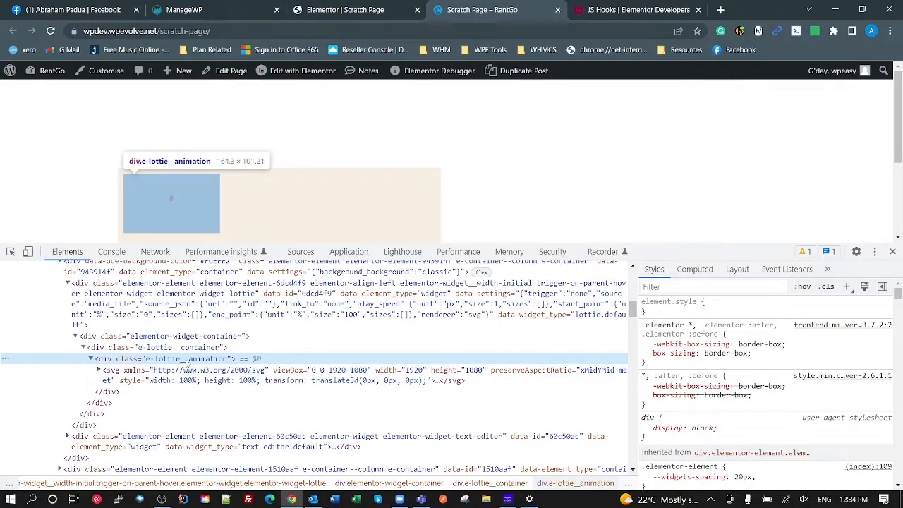
pyautogui.moveTo(234, 359)
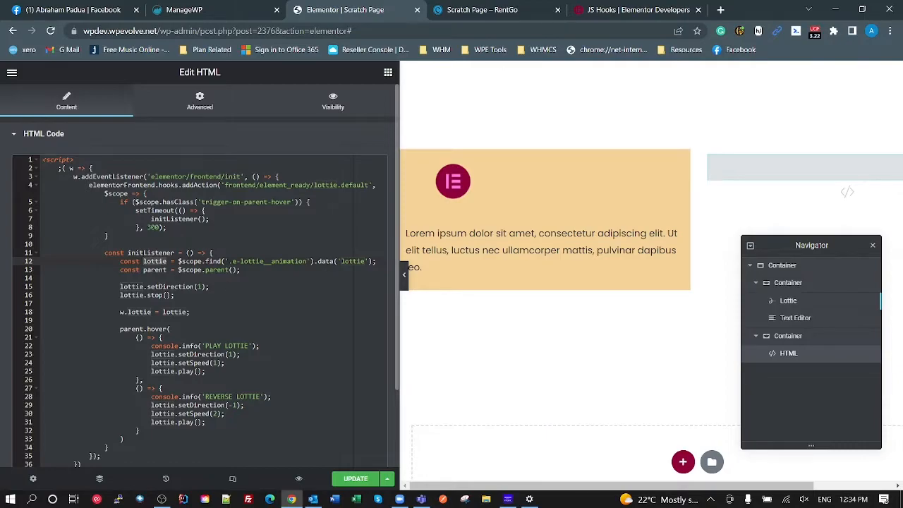
pyautogui.click(453, 182)
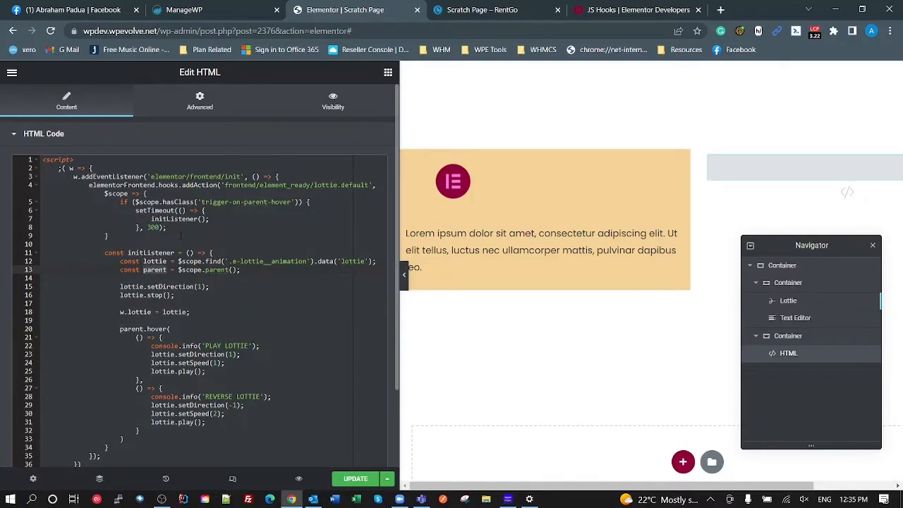
pyautogui.click(453, 182)
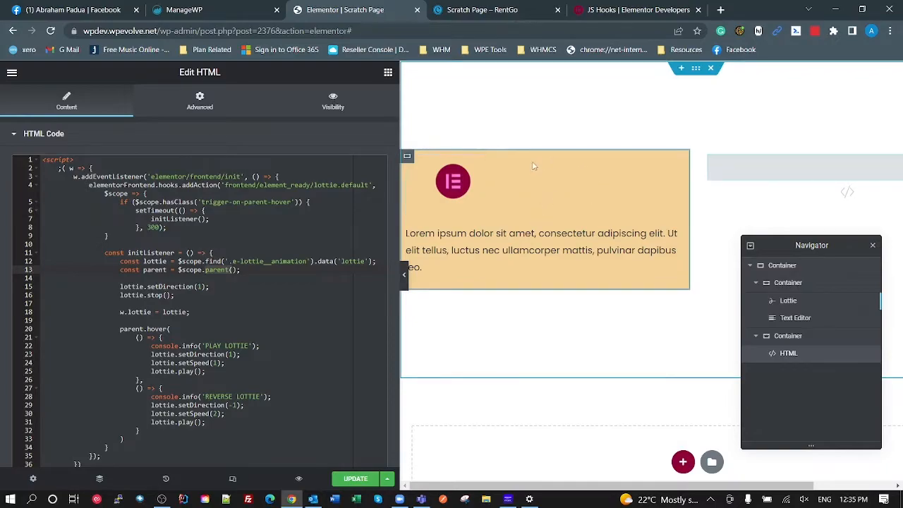
pyautogui.moveTo(571, 272)
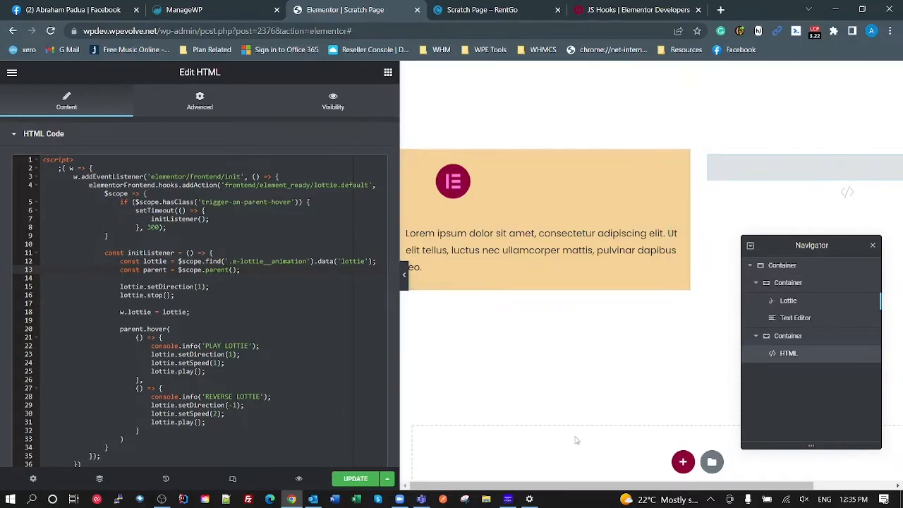
pyautogui.click(453, 181)
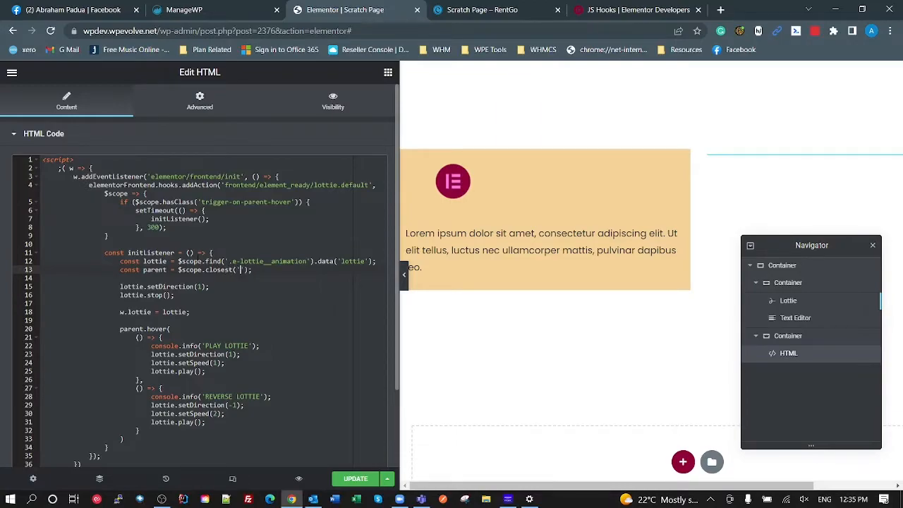
pyautogui.write('t')
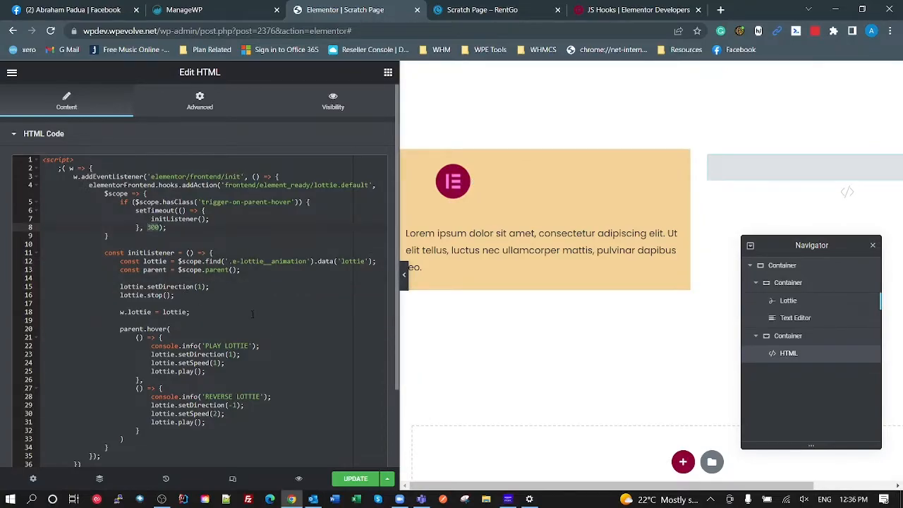
pyautogui.click(453, 180)
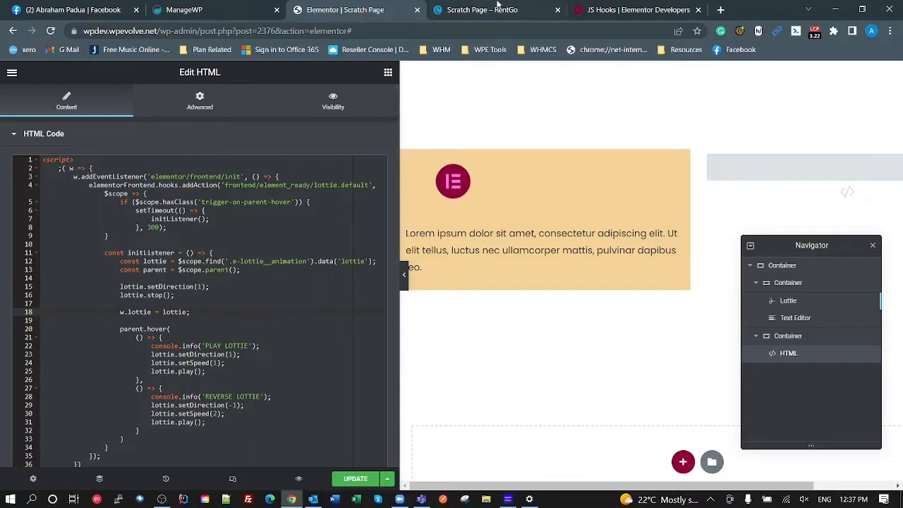
# On the live Scratch Page console, view PLAY/REVERSE logs and start typing window.lottie.
pyautogui.click(494, 9)
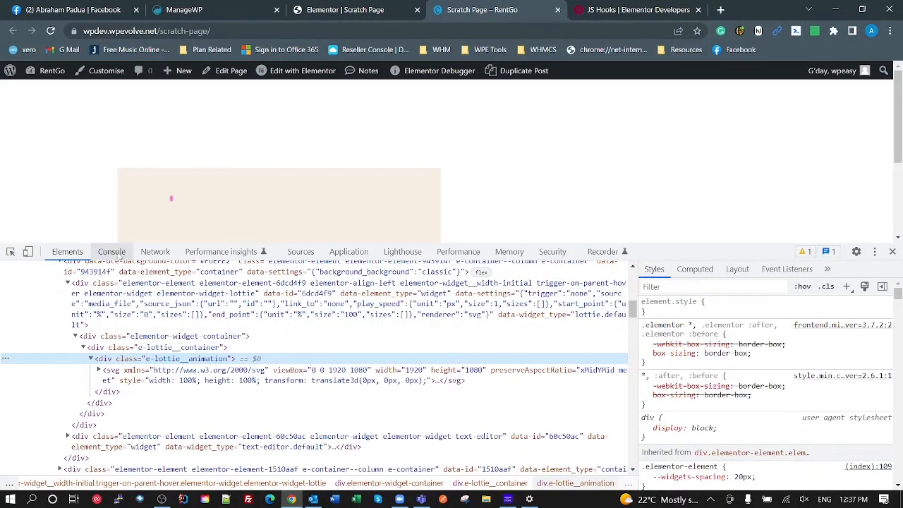
pyautogui.click(111, 251)
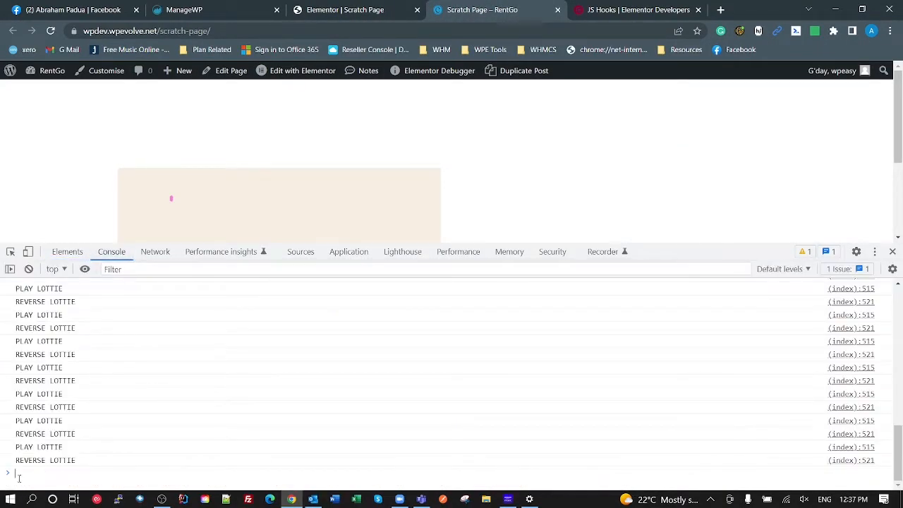
pyautogui.write('window')
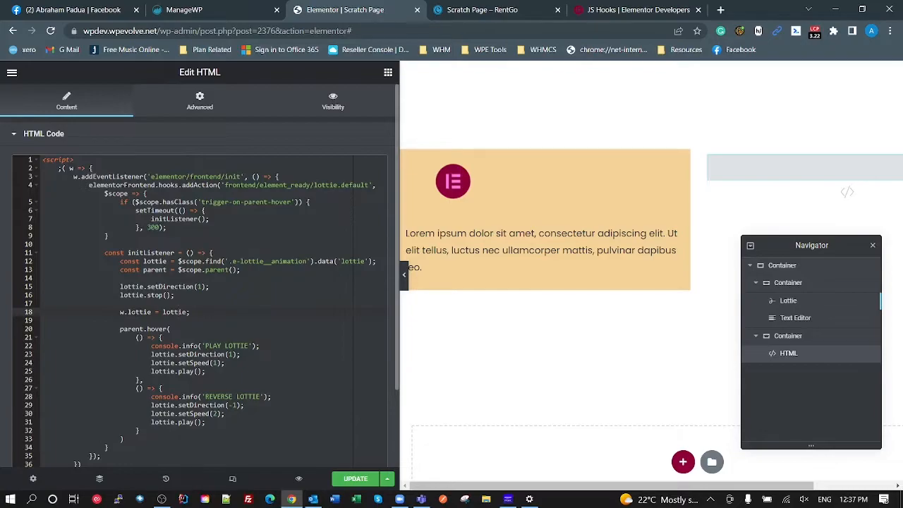
pyautogui.click(494, 9)
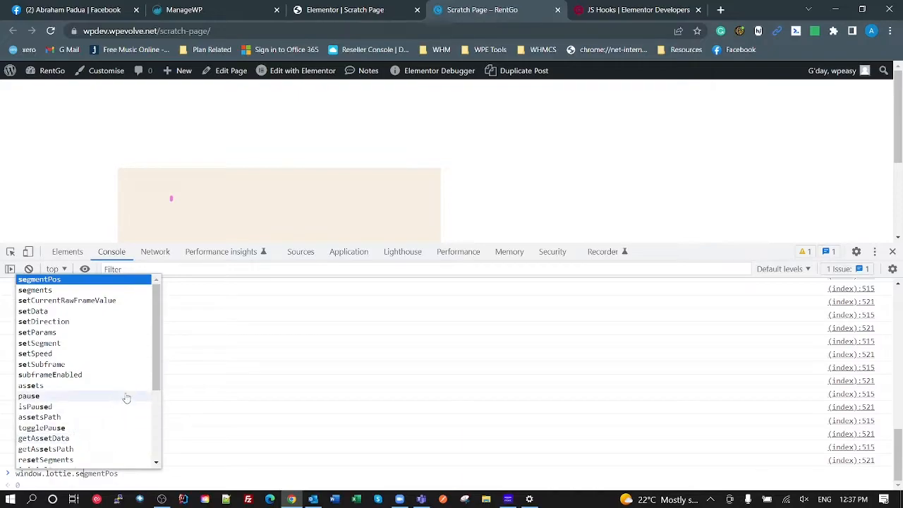
pyautogui.moveTo(76, 347)
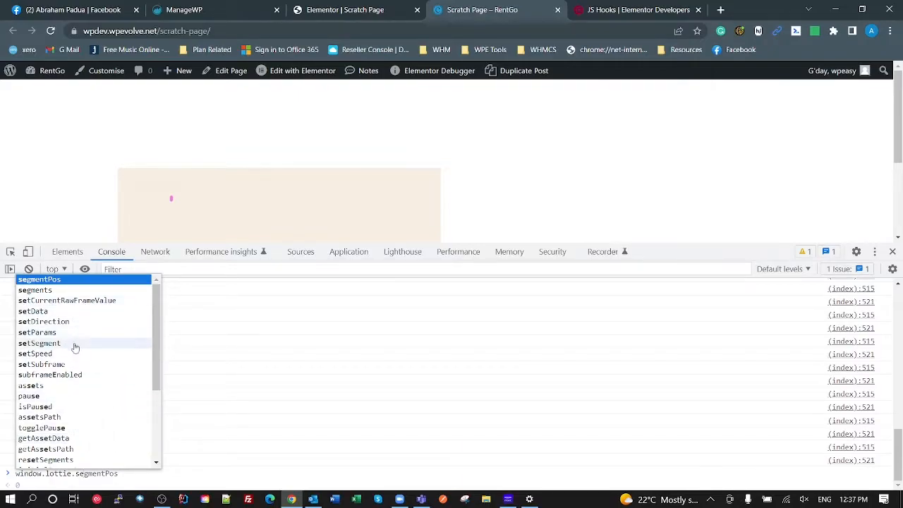
pyautogui.moveTo(75, 386)
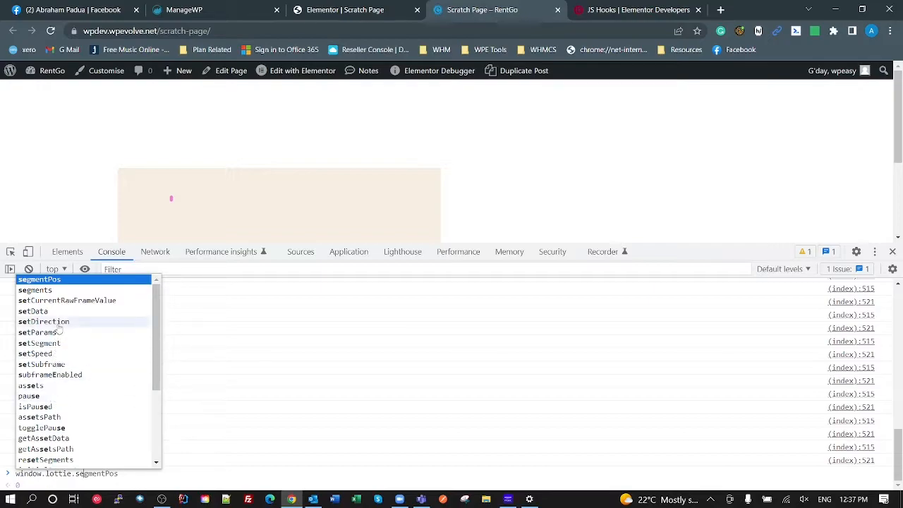
pyautogui.moveTo(30, 396)
pyautogui.write('play')
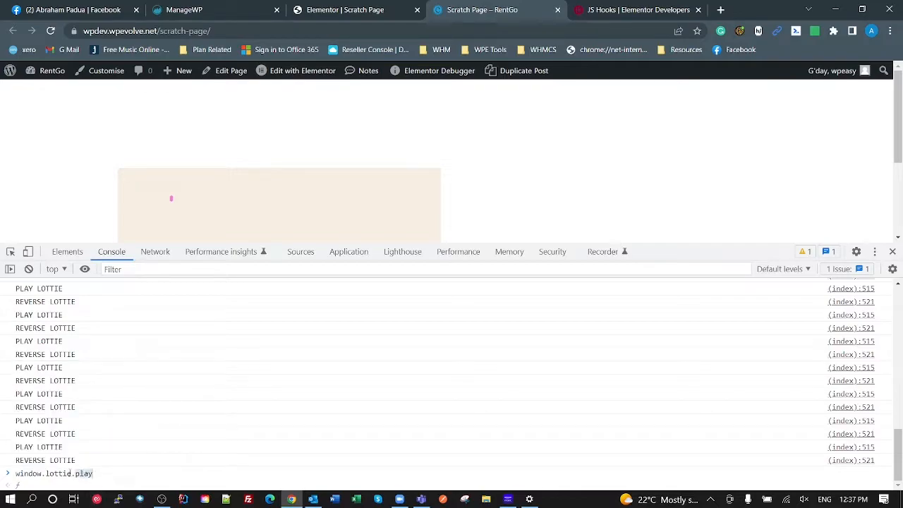
# Query window.lottie setters like setCurrentRawFrameValue, then try 'rev' in the console autocomplete.
pyautogui.write('setCurrentRawFrameValue')
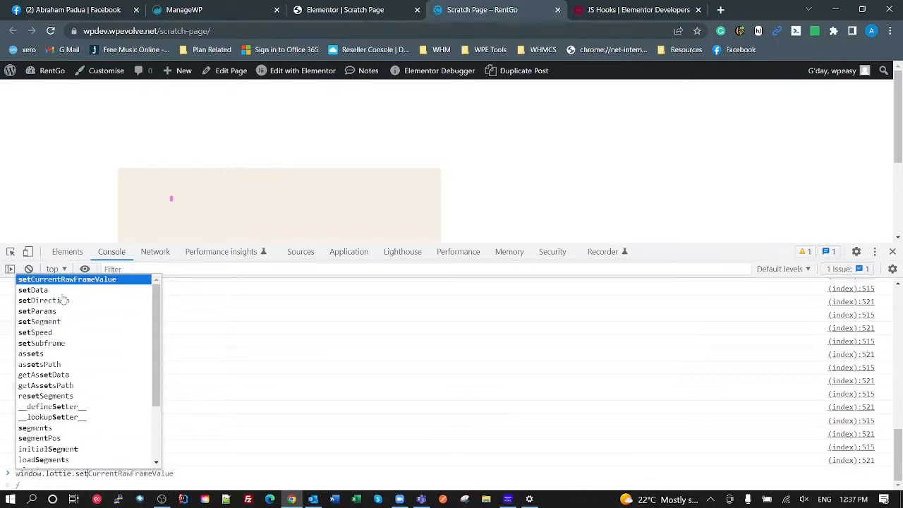
pyautogui.moveTo(44, 459)
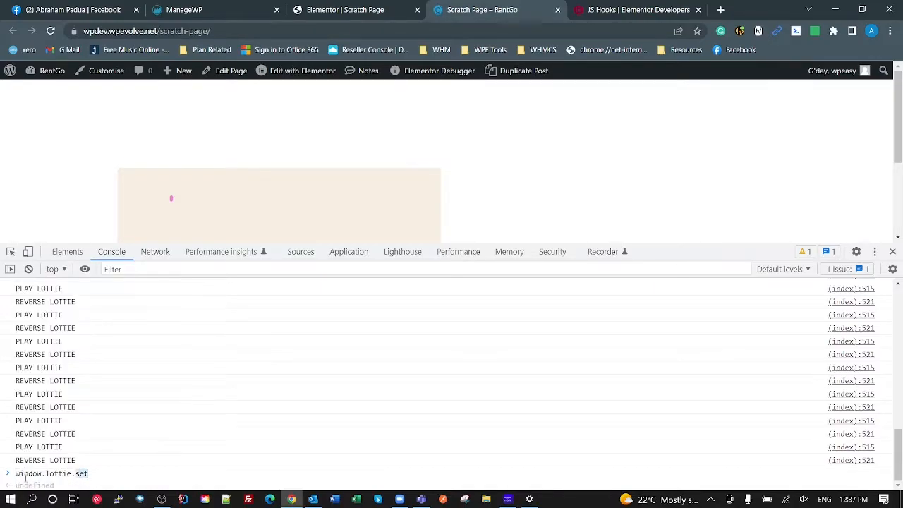
pyautogui.write('rev')
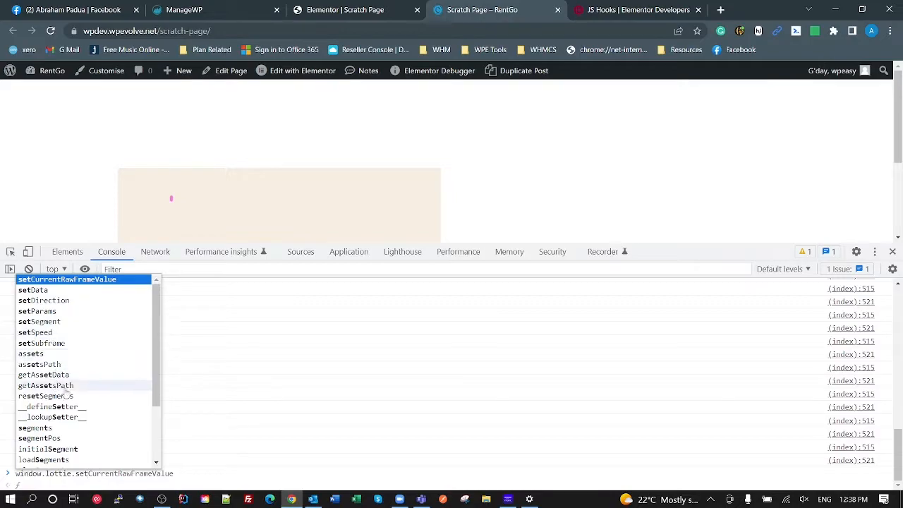
pyautogui.moveTo(90, 408)
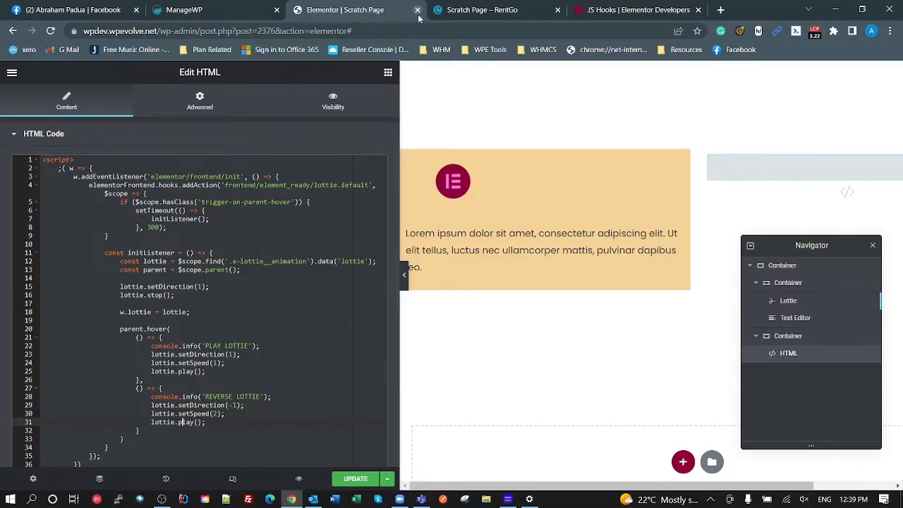
pyautogui.click(482, 9)
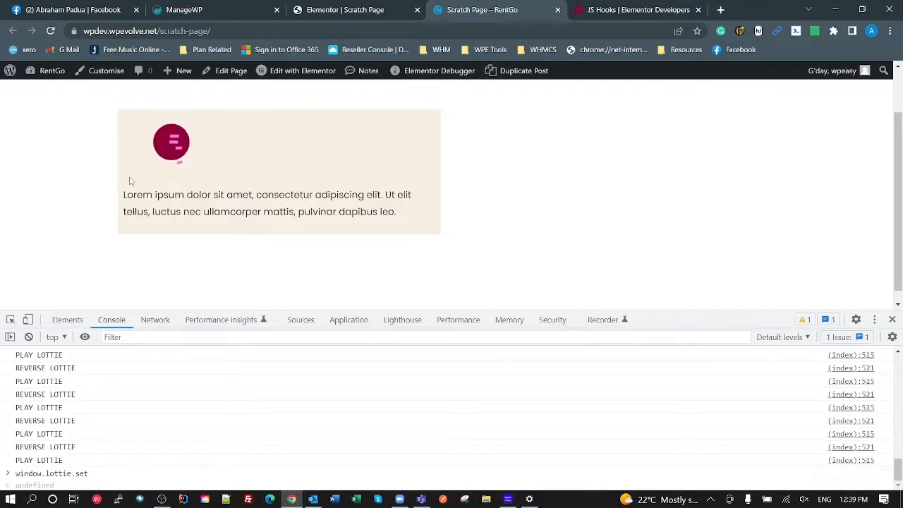
pyautogui.moveTo(24, 207)
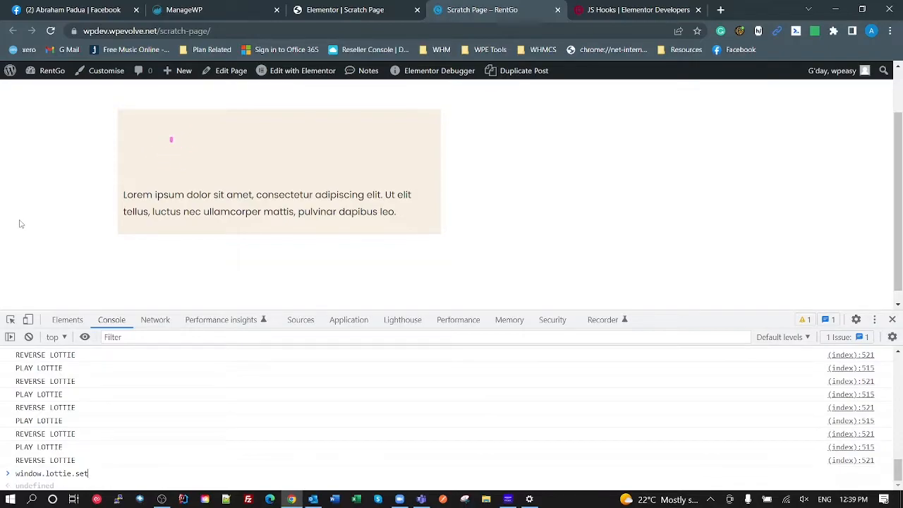
pyautogui.moveTo(230, 71)
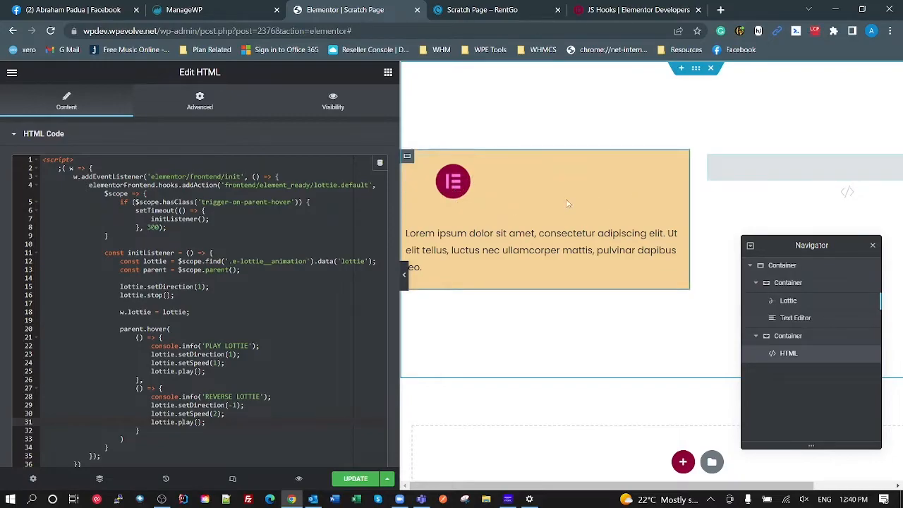
pyautogui.moveTo(588, 174)
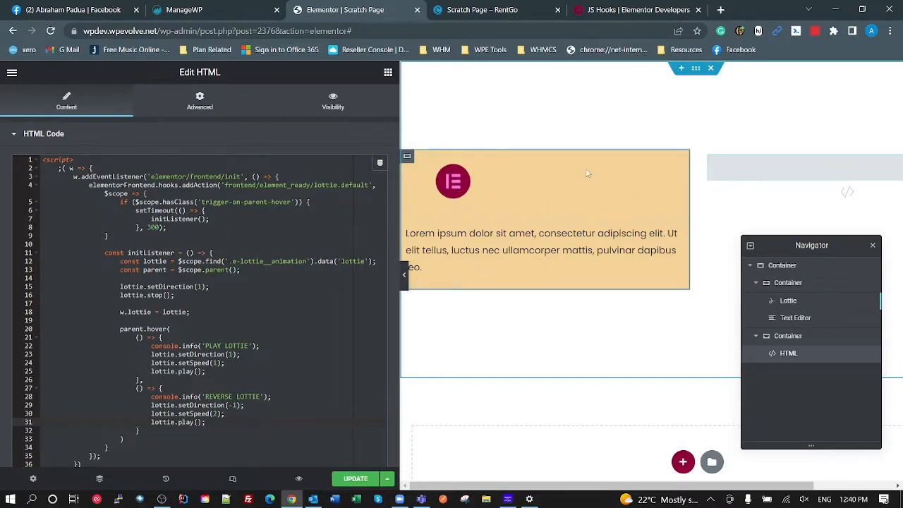
# Confirm the Lottie's trigger-on-parent-hover class, update the page, and switch to the live page.
pyautogui.click(788, 300)
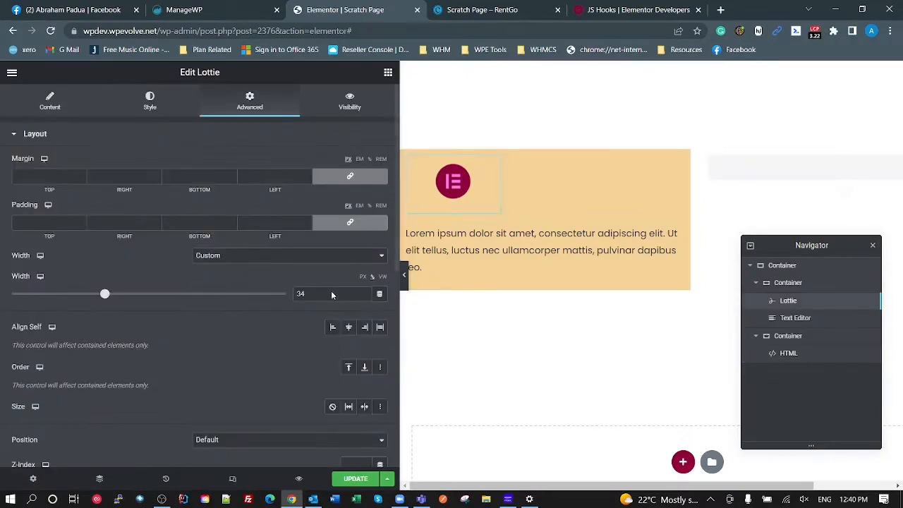
pyautogui.scroll(-3)
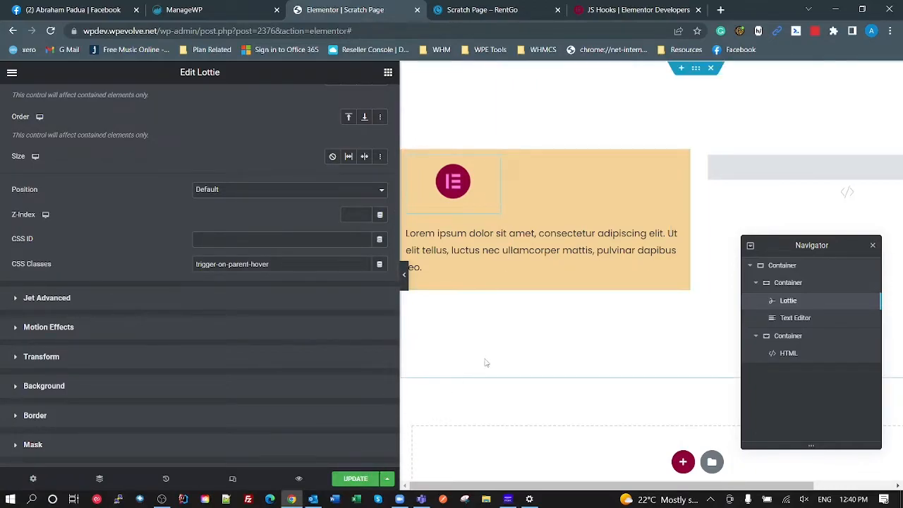
pyautogui.click(355, 478)
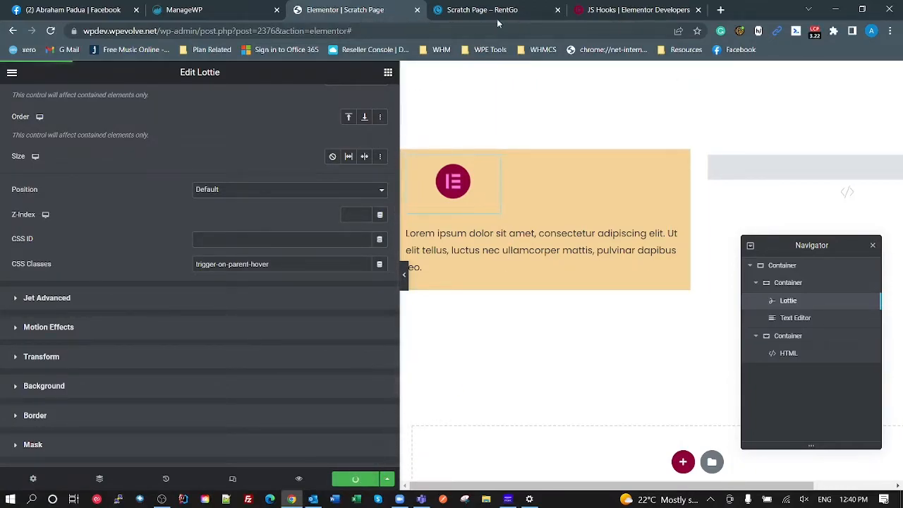
pyautogui.click(498, 10)
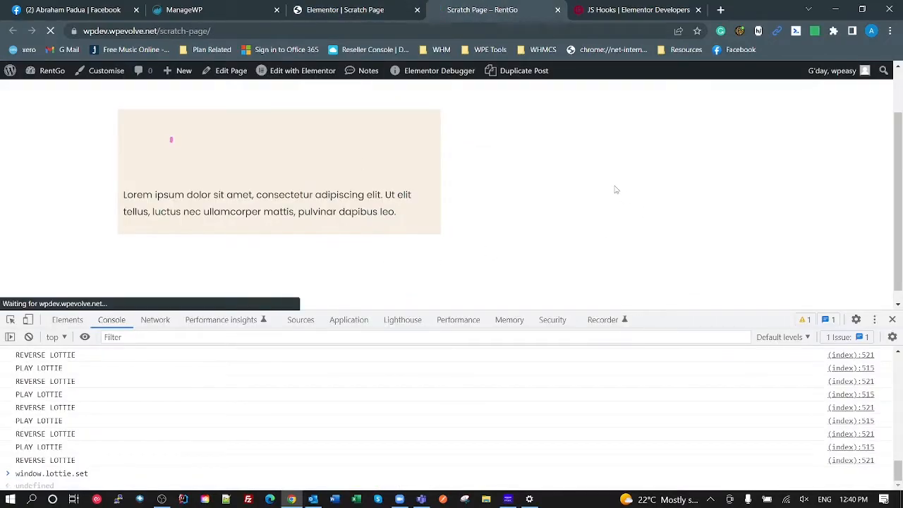